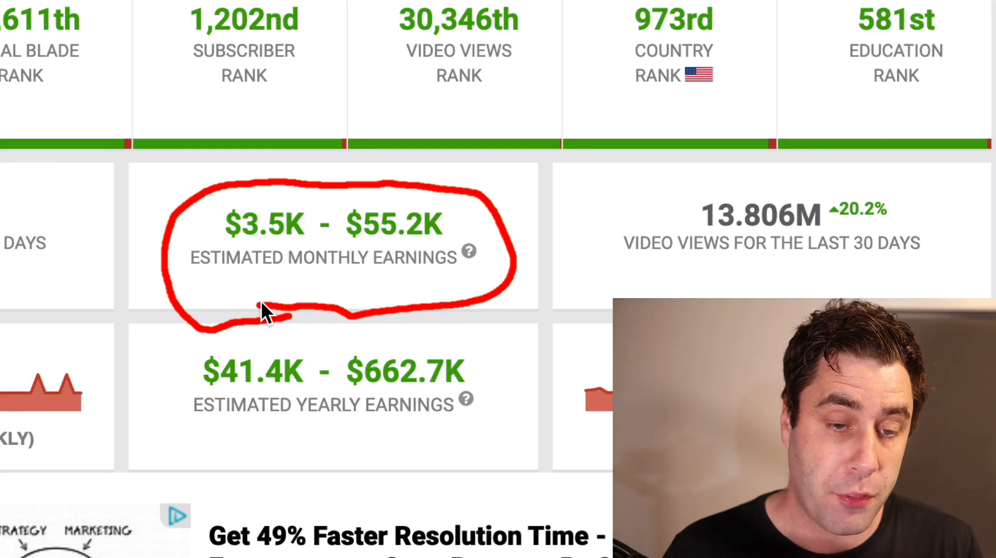
{"action": "mouse_move", "coordinate": [236, 159]}
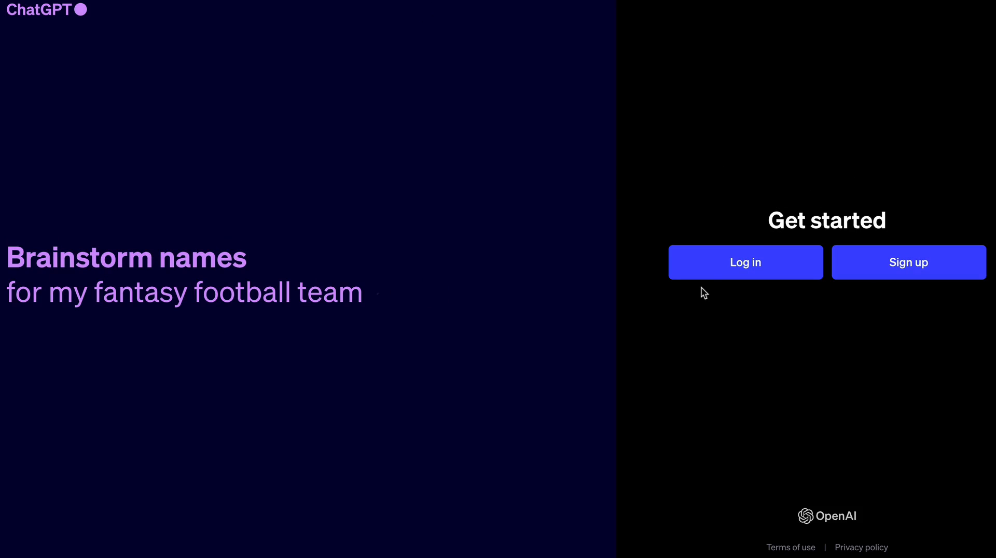
{"action": "mouse_move", "coordinate": [663, 209]}
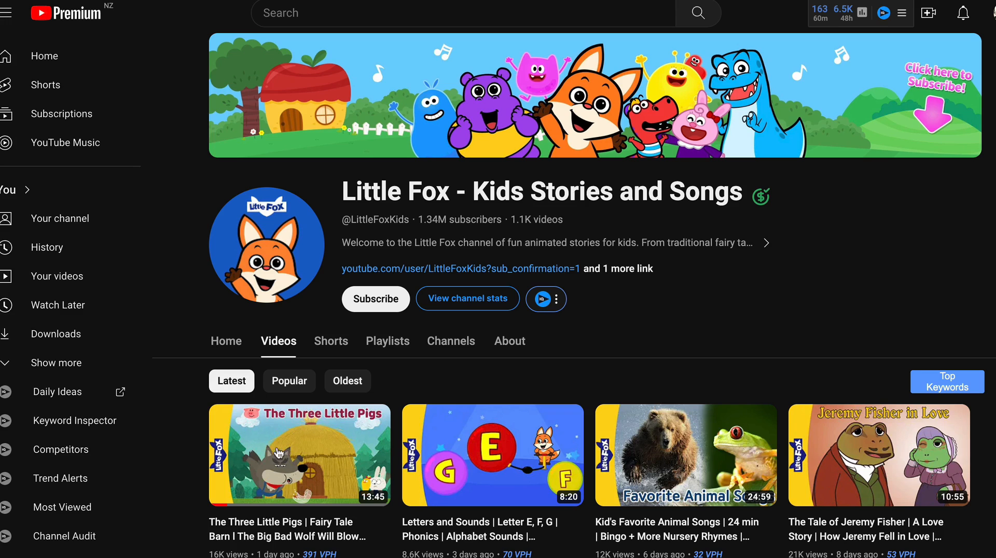
Browse Little Fox's uploads and start playing the White Rhinoceros vs Hippopotamus video.
{"action": "scroll", "scroll_direction": "down", "scroll_amount": 3}
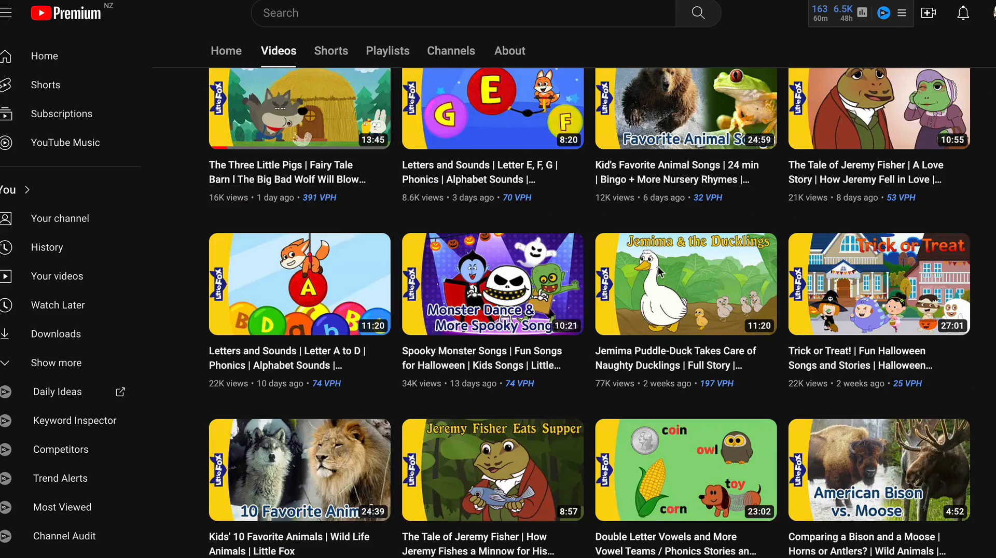
{"action": "scroll", "scroll_direction": "down", "scroll_amount": 3}
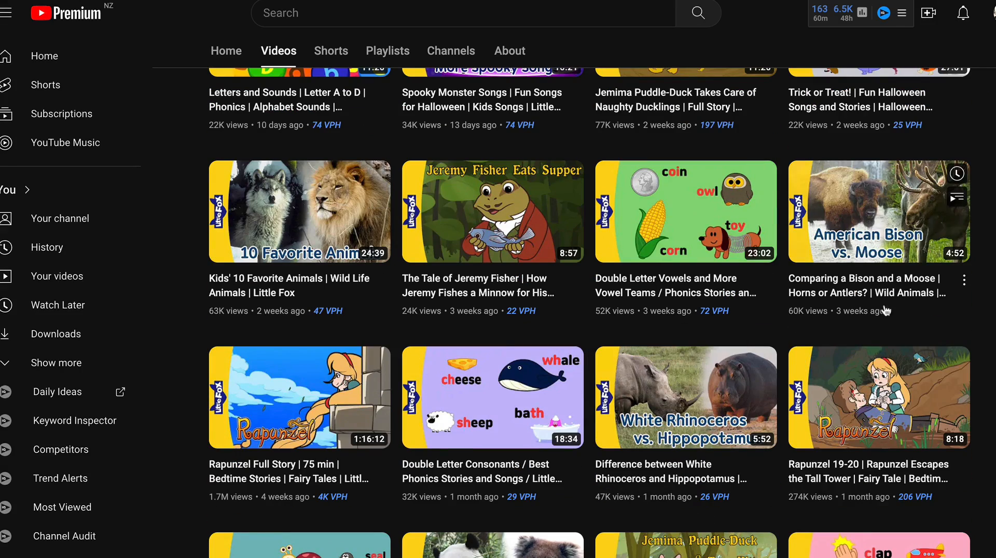
{"action": "mouse_move", "coordinate": [231, 319]}
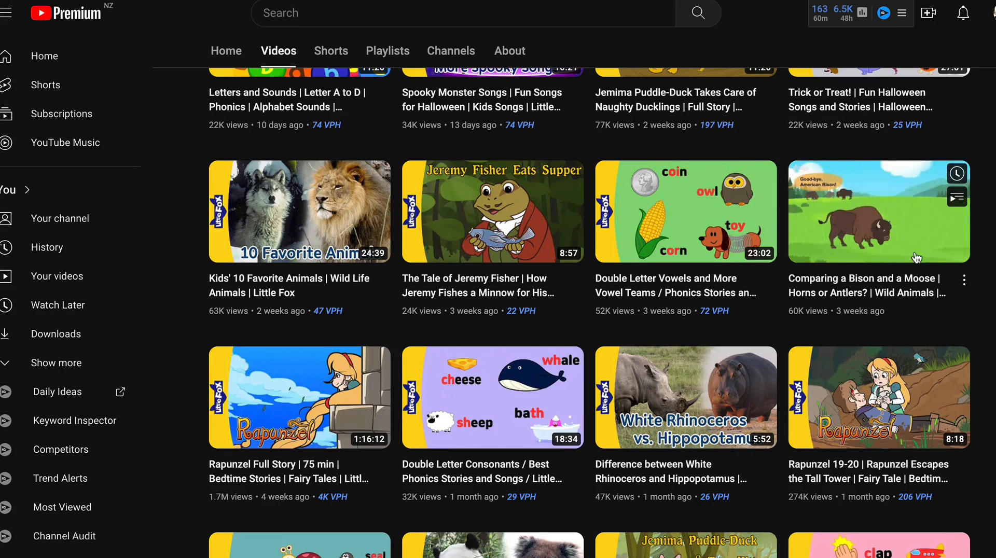
{"action": "scroll", "scroll_direction": "down", "scroll_amount": 3}
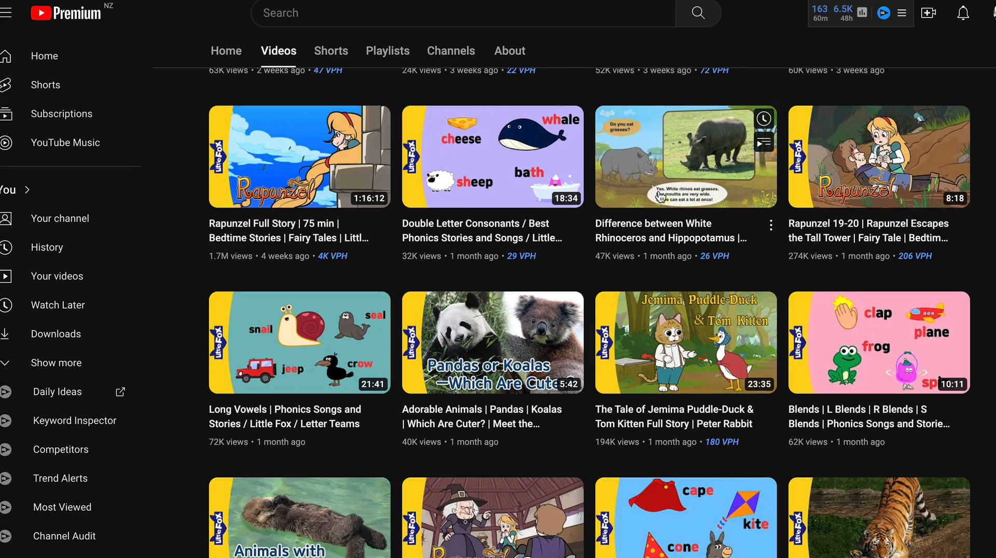
{"action": "left_click", "coordinate": [686, 157]}
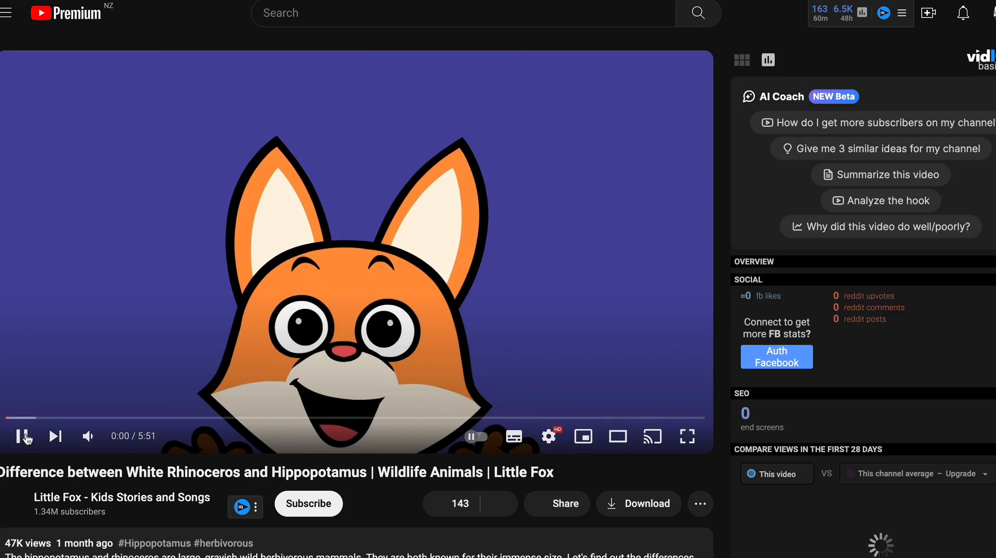
{"action": "left_click", "coordinate": [22, 436]}
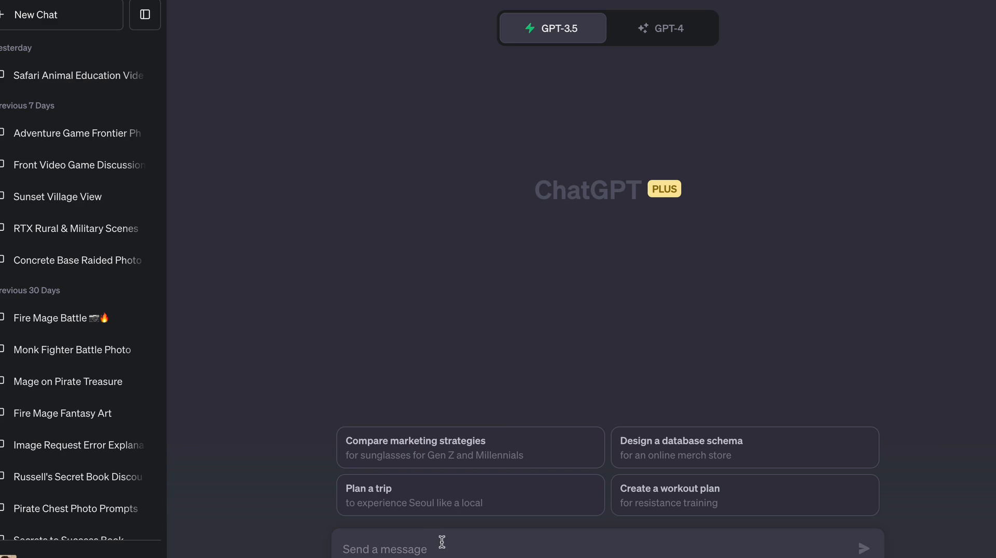
Request a kids' safari education video script describing the lion, tiger and monkey.
{"action": "type", "text": "please write me an education video for kids in a safari setting describing what a lion, tiger and money are and they features they have. this will be an animated video"}
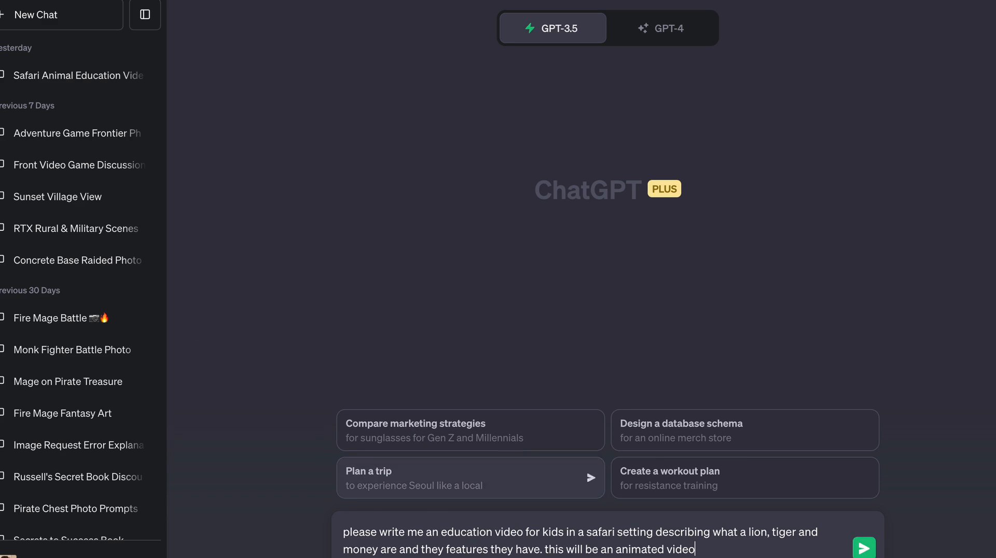
{"action": "mouse_move", "coordinate": [579, 532]}
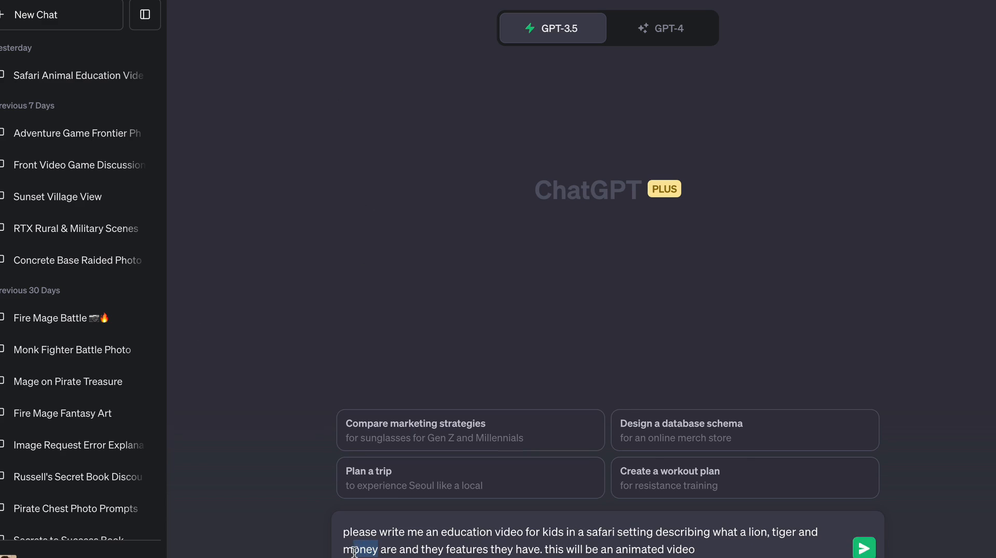
{"action": "type", "text": "monke"}
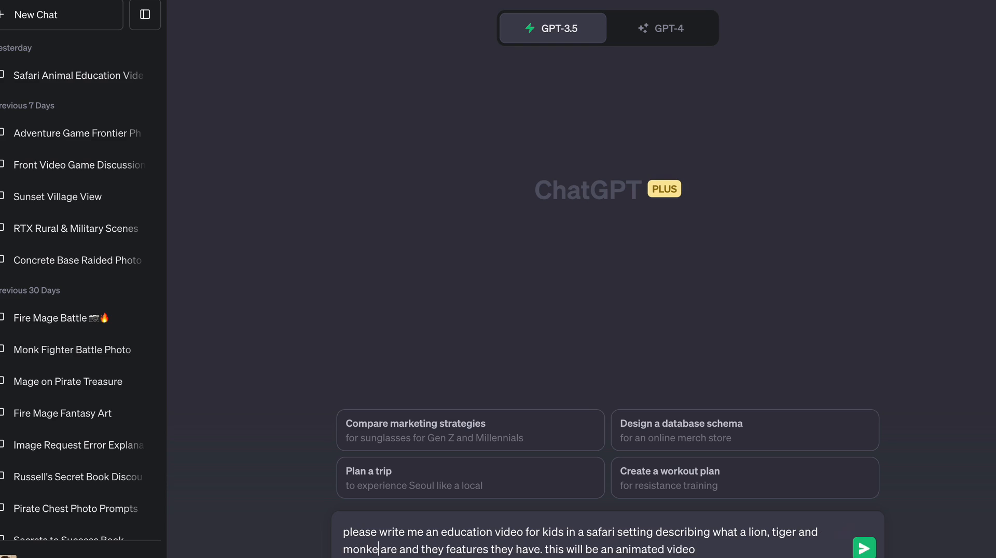
{"action": "type", "text": "y"}
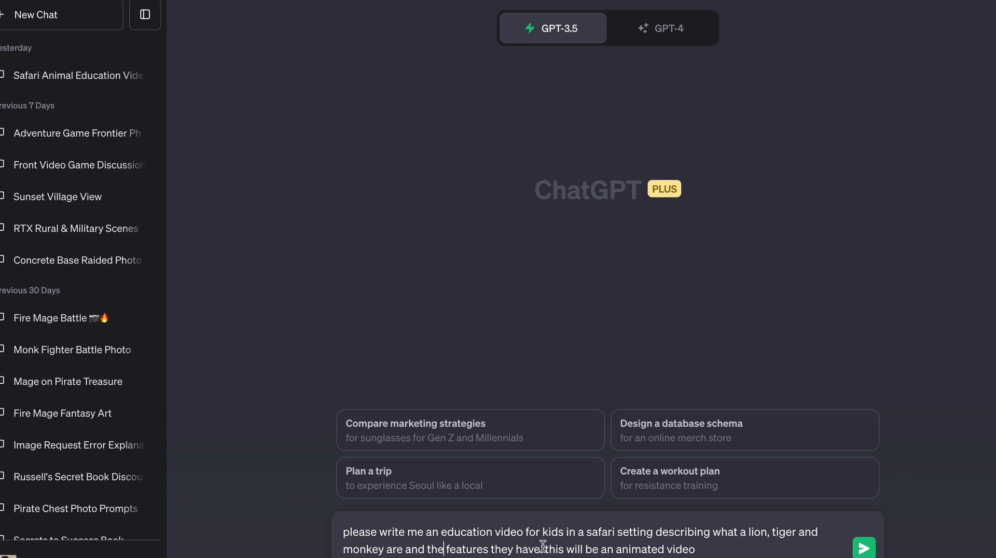
{"action": "key", "text": "Backspace"}
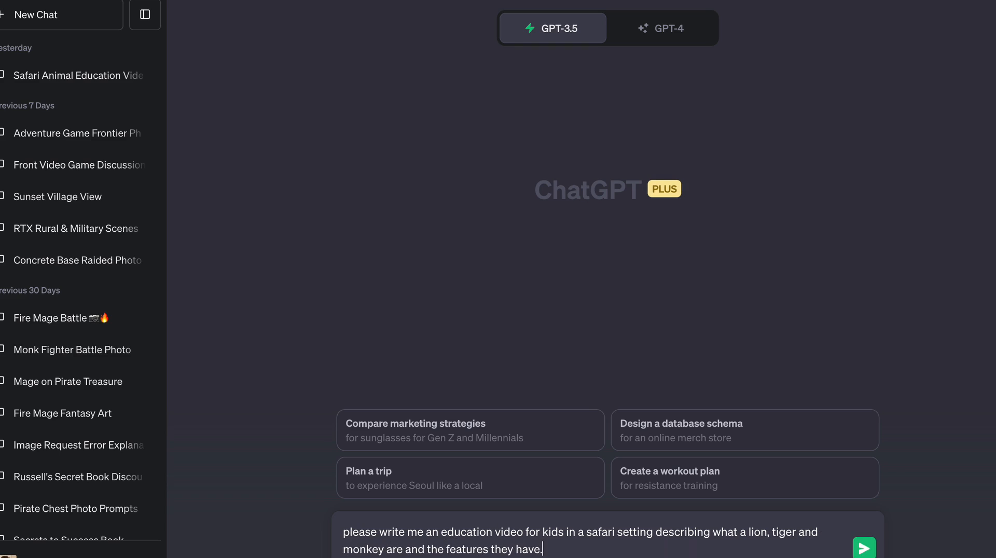
{"action": "left_click", "coordinate": [863, 548]}
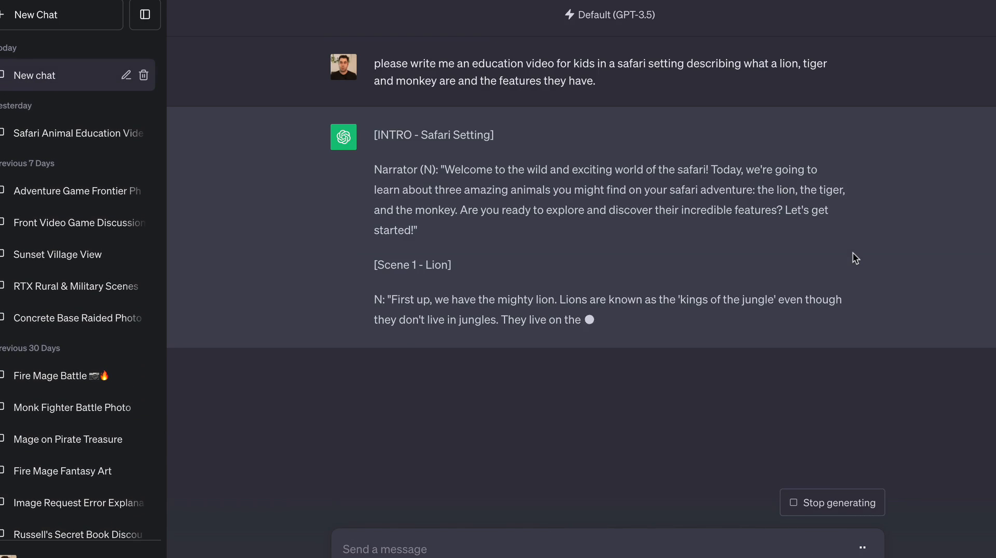
Review ChatGPT's script and select the narrator's intro line for the voiceover.
{"action": "scroll", "scroll_direction": "down", "scroll_amount": 3}
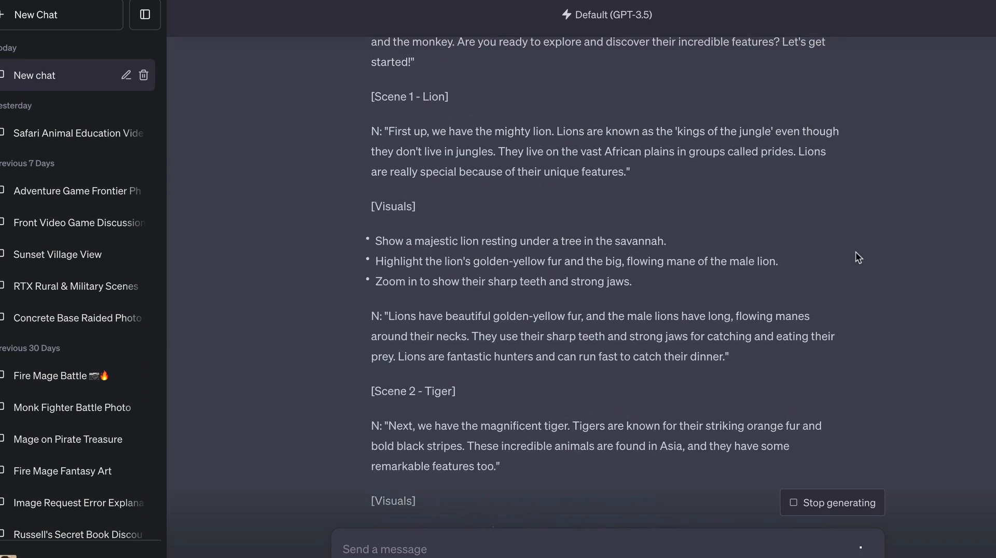
{"action": "scroll", "scroll_direction": "up", "scroll_amount": 3}
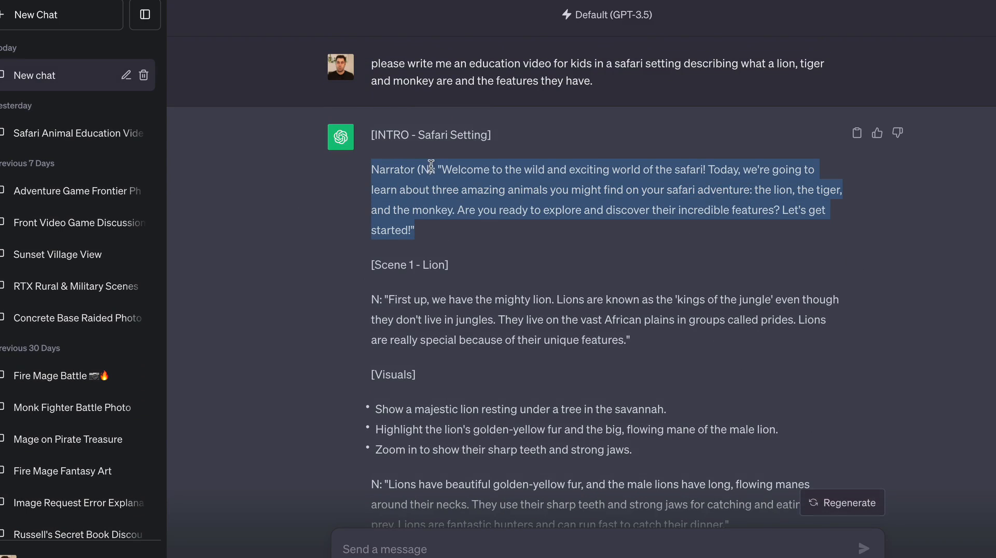
{"action": "left_click", "coordinate": [426, 169]}
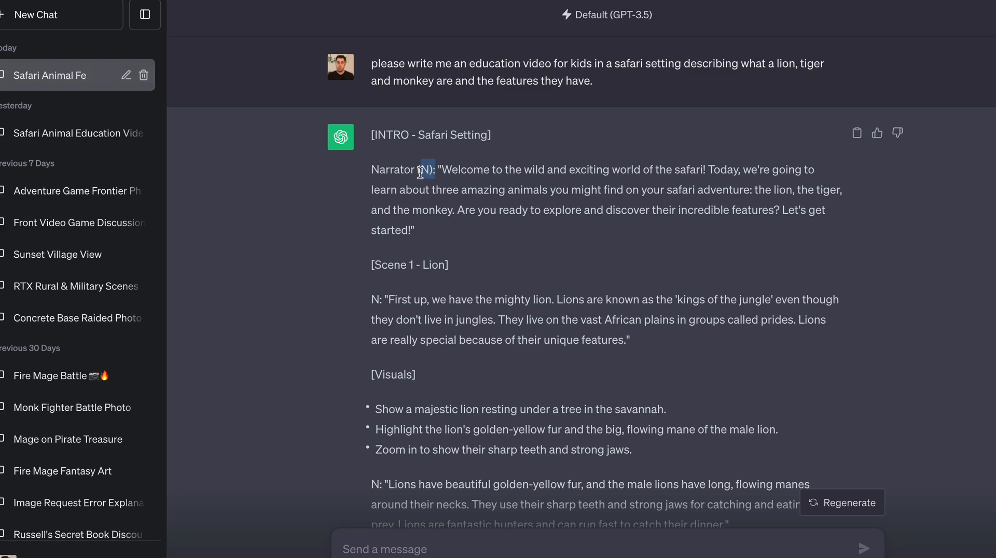
{"action": "scroll", "scroll_direction": "down", "scroll_amount": 3}
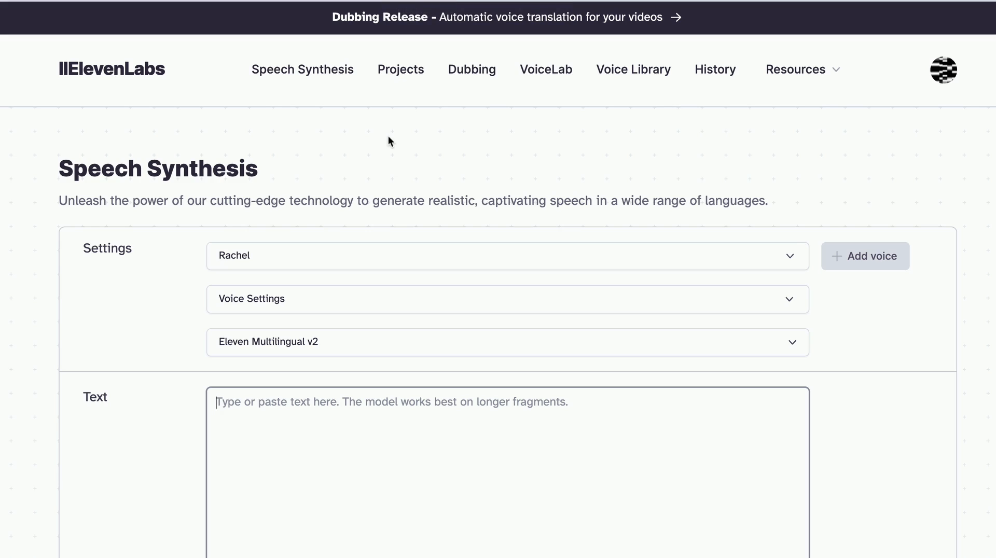
{"action": "mouse_move", "coordinate": [330, 49]}
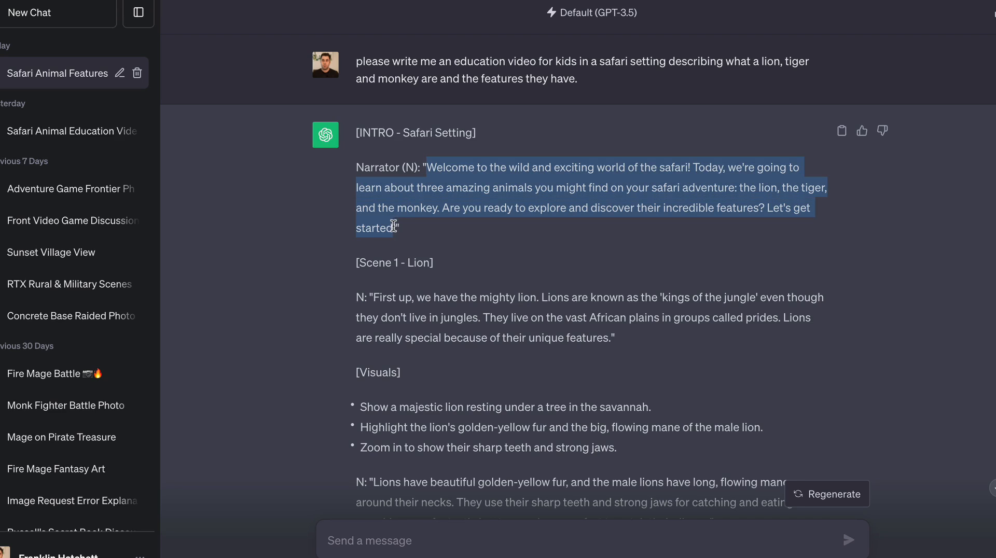
{"action": "mouse_move", "coordinate": [445, 90]}
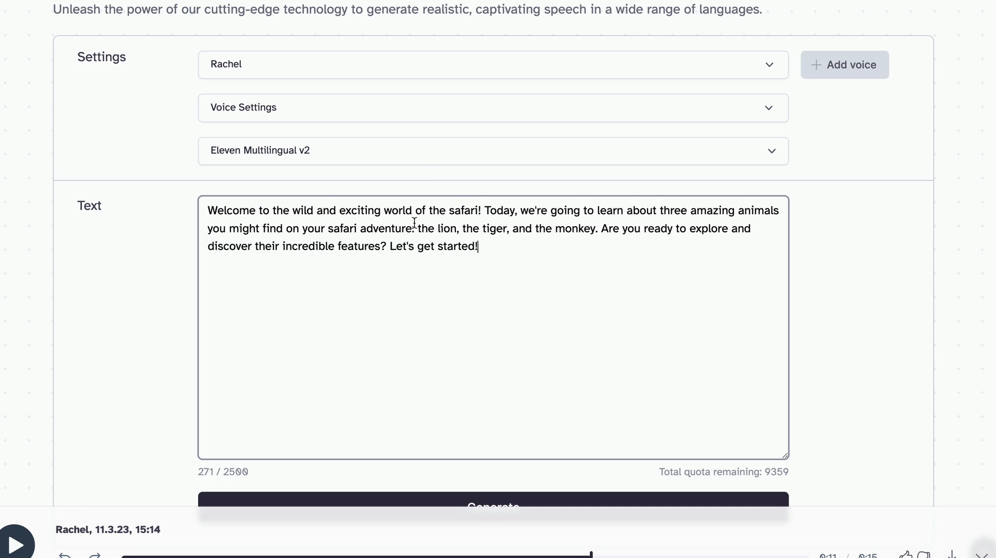
Generate the intro narration as speech with the Rachel voice.
{"action": "scroll", "scroll_direction": "down", "scroll_amount": 3}
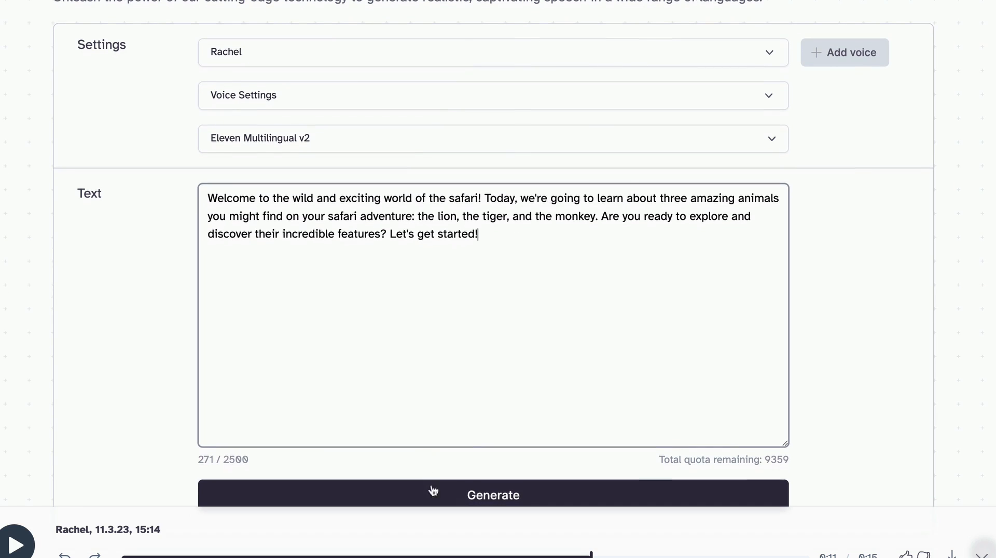
{"action": "left_click", "coordinate": [492, 495]}
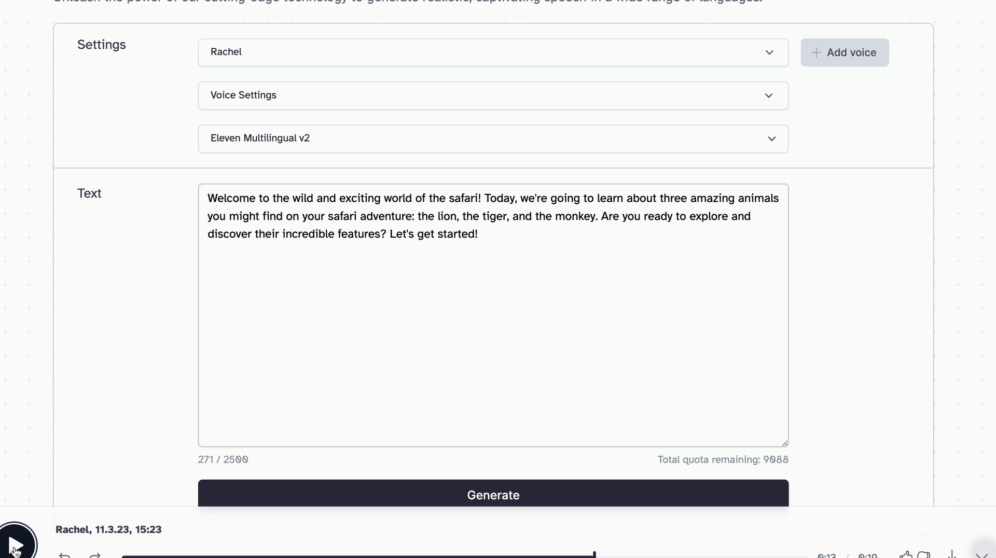
{"action": "scroll", "scroll_direction": "up", "scroll_amount": 3}
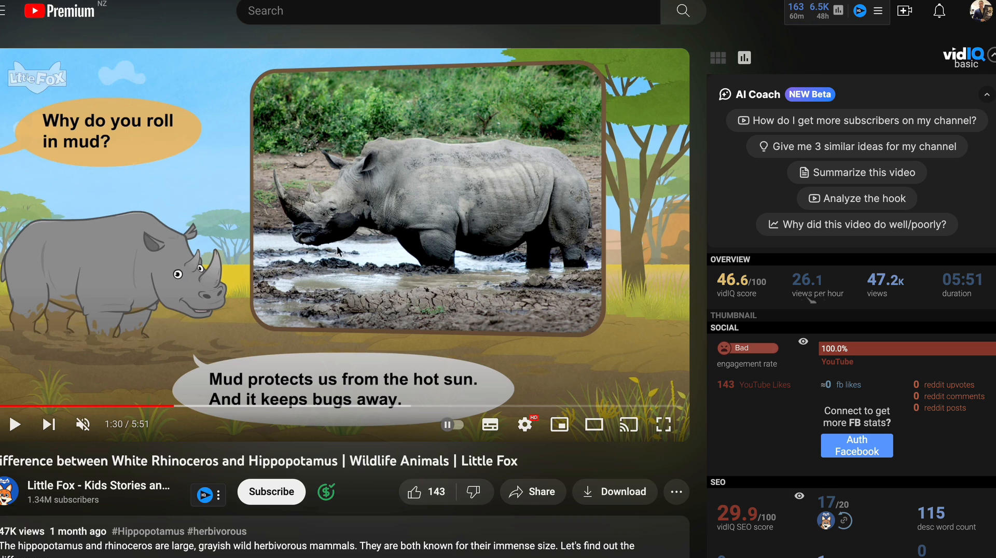
{"action": "mouse_move", "coordinate": [299, 207]}
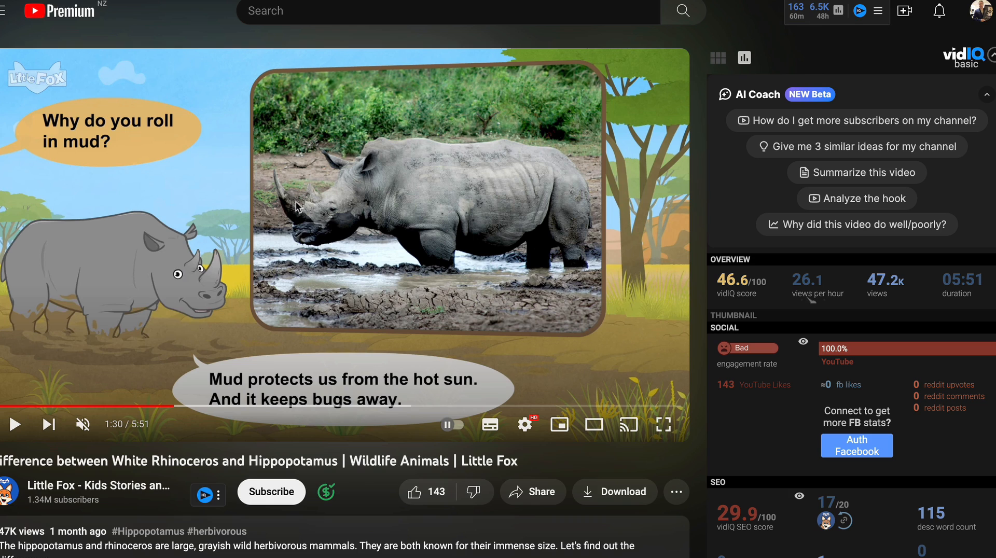
{"action": "mouse_move", "coordinate": [454, 203]}
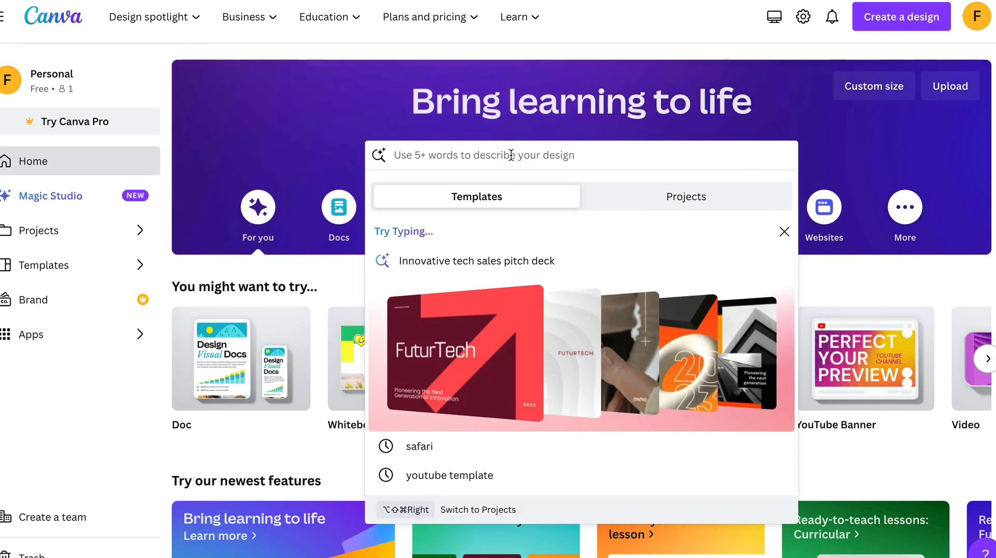
Search 'youtube' templates and start a design from the Blue Business promotion banner.
{"action": "type", "text": "youtube template"}
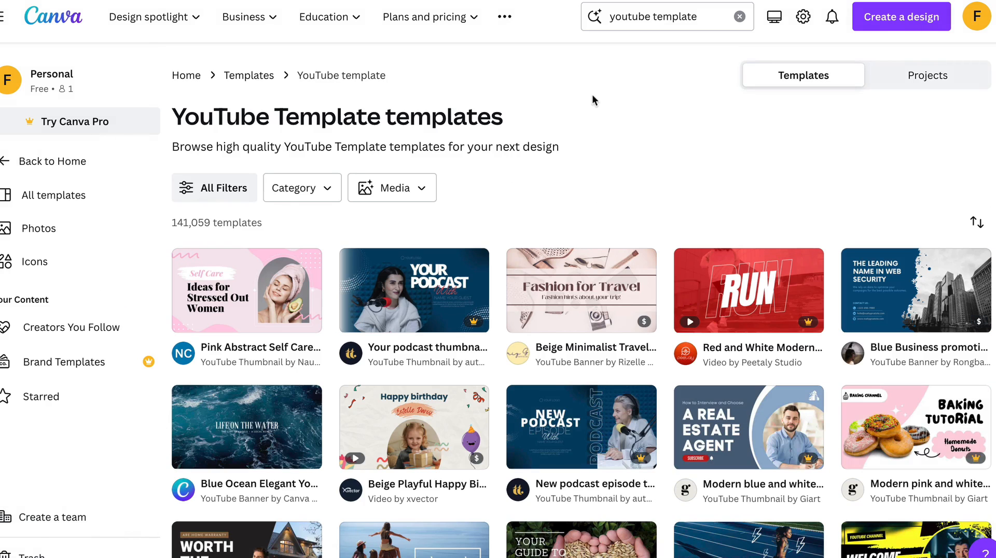
{"action": "left_click", "coordinate": [914, 290]}
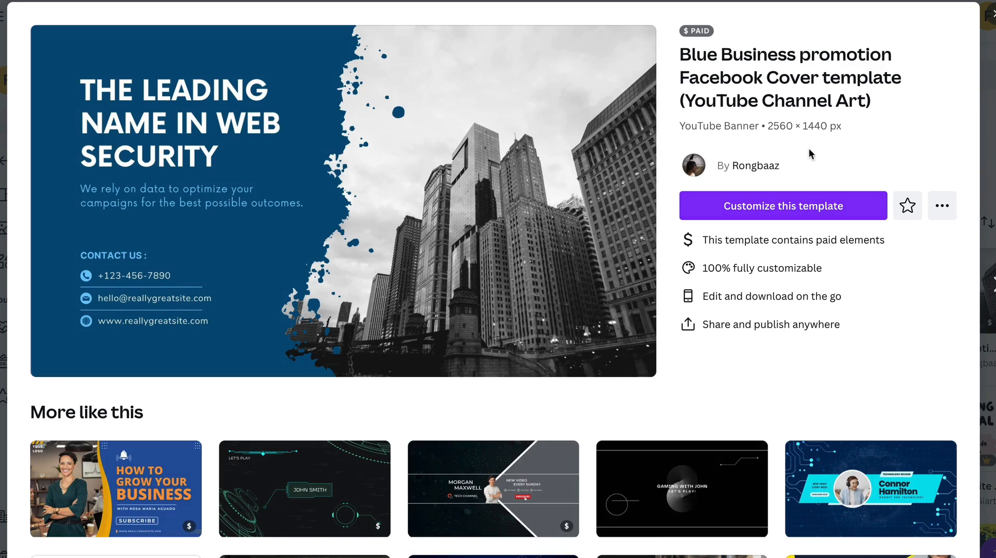
{"action": "mouse_move", "coordinate": [802, 135]}
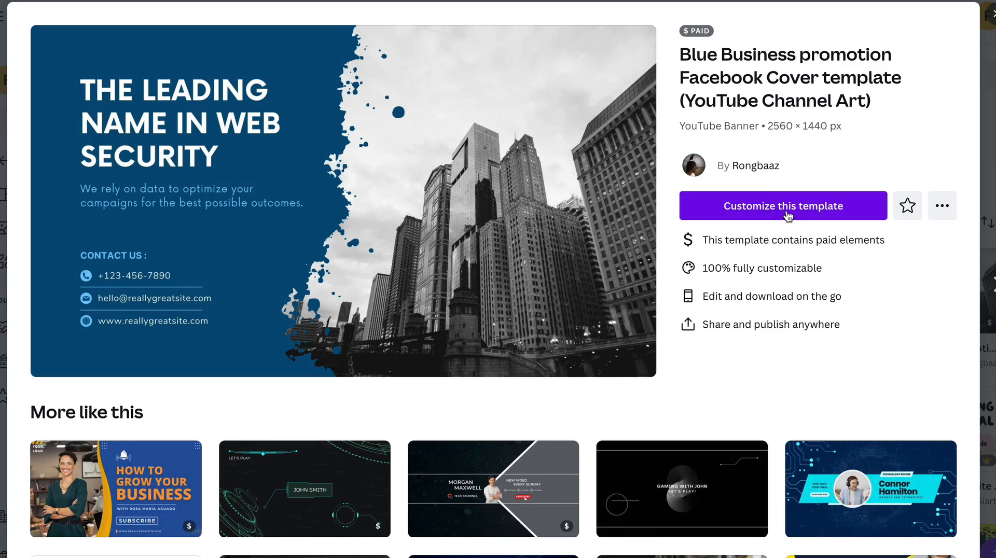
{"action": "left_click", "coordinate": [783, 206]}
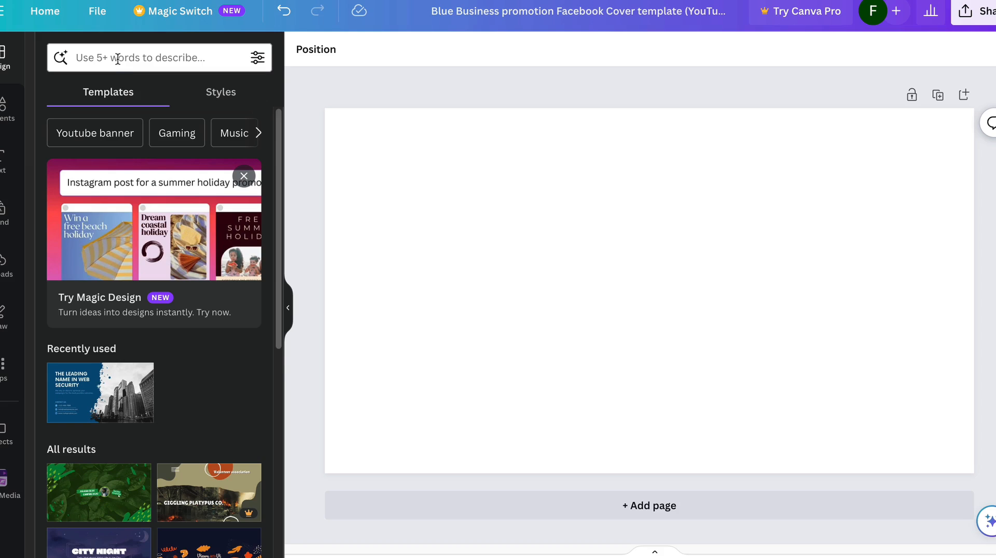
Search 'zoo animals' and bring the cartoony savanna scene with lion, elephant and giraffe onto the page.
{"action": "type", "text": "zoo animals"}
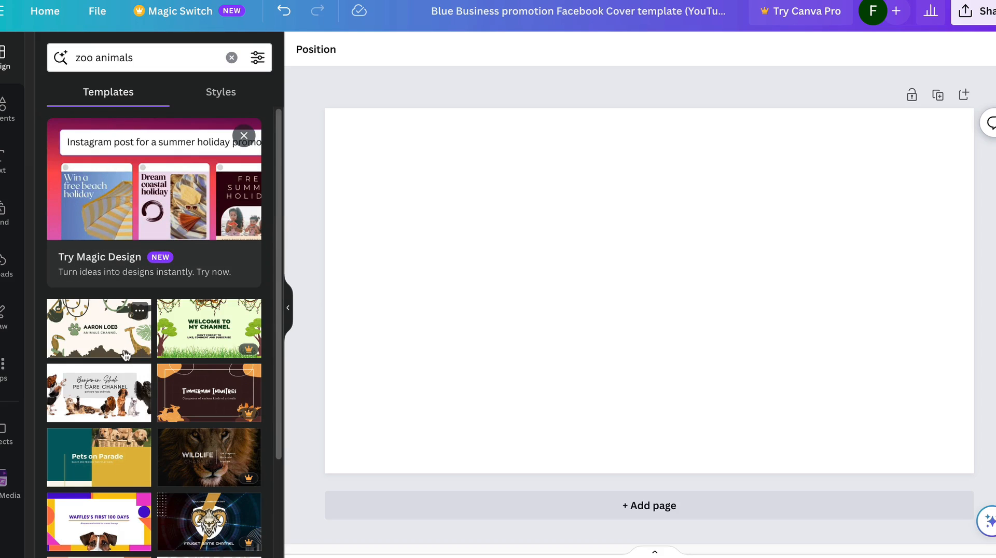
{"action": "left_click", "coordinate": [99, 328]}
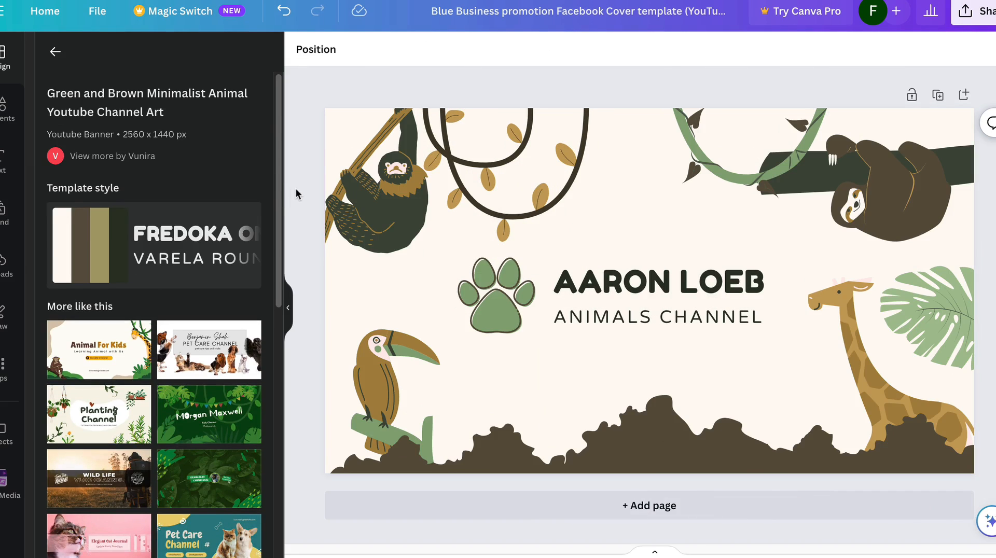
{"action": "left_click", "coordinate": [616, 282]}
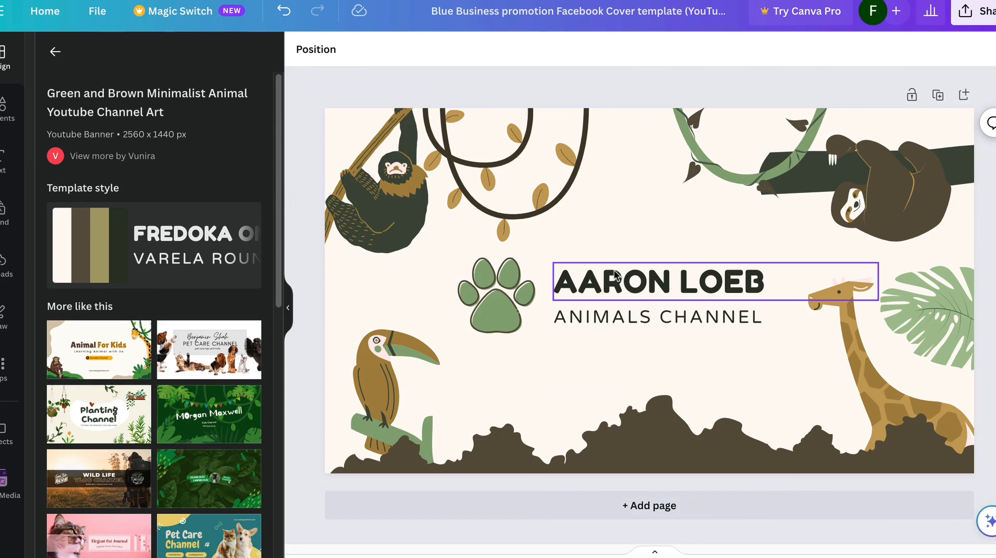
{"action": "left_click", "coordinate": [615, 126]}
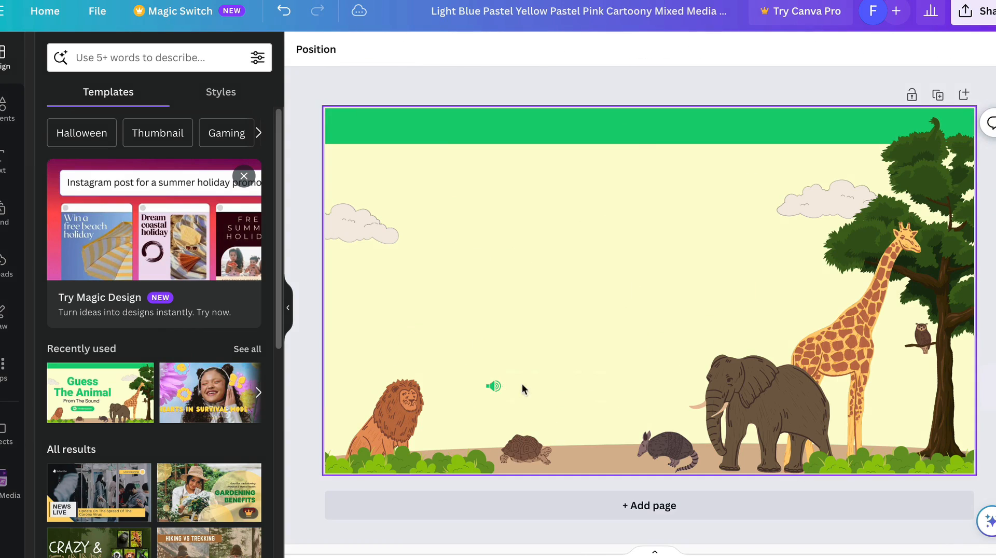
Delete every animal so only the sky, clouds, tree and grass remain.
{"action": "left_click", "coordinate": [920, 338]}
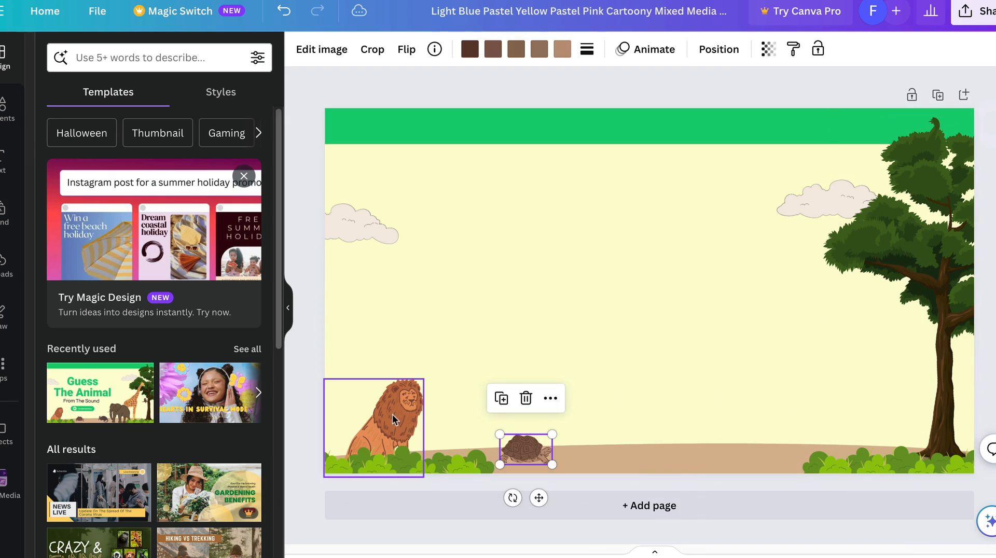
{"action": "left_click", "coordinate": [526, 399]}
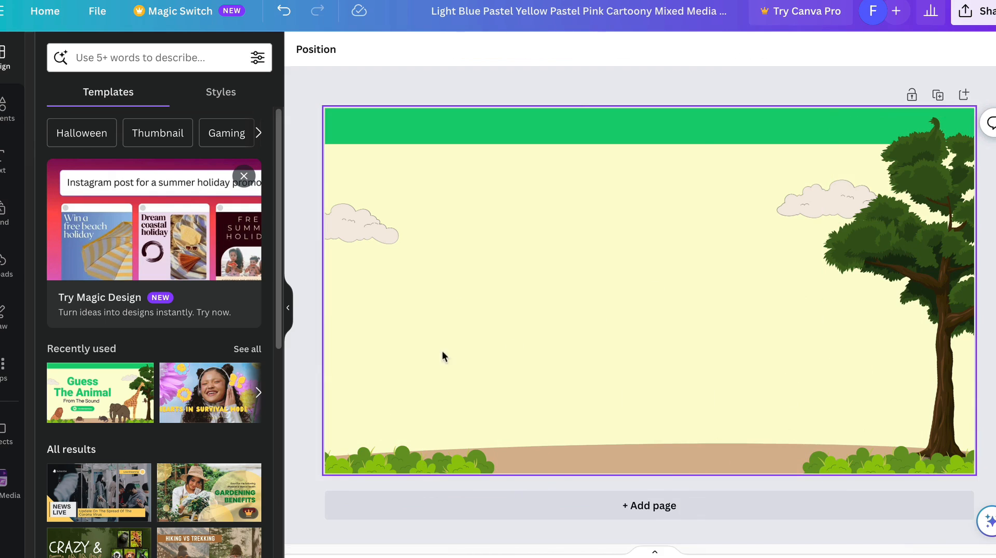
{"action": "left_click", "coordinate": [694, 90]}
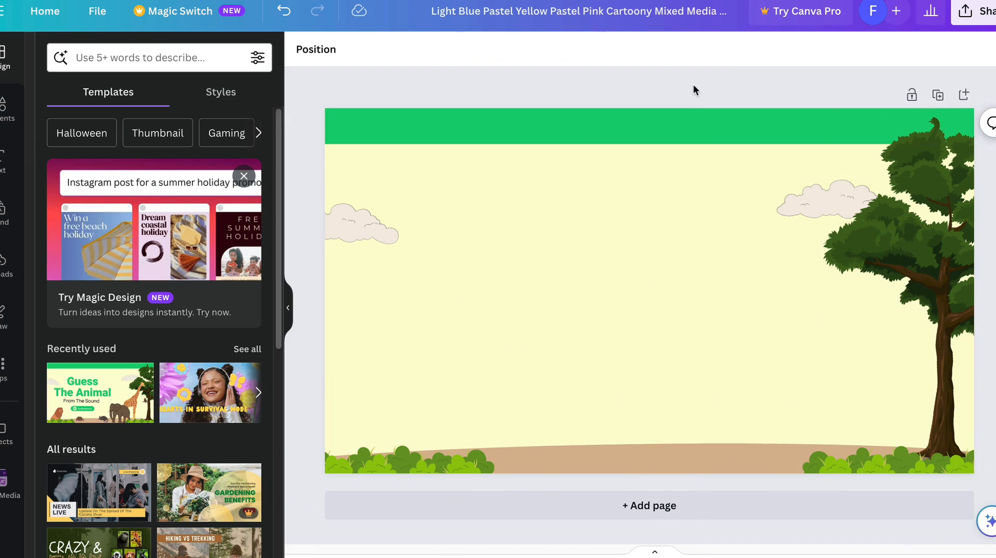
Download the empty savanna background as a PNG image.
{"action": "left_click", "coordinate": [982, 11]}
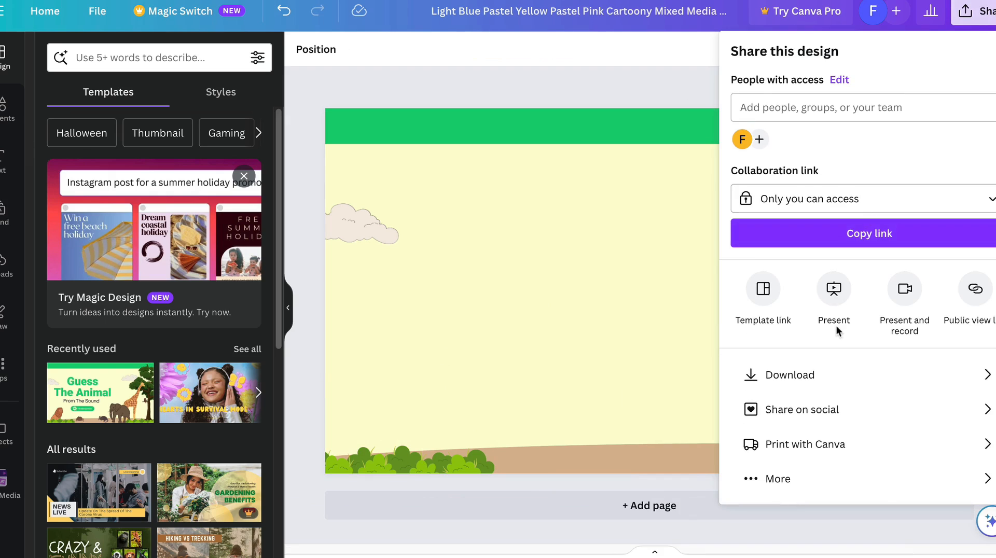
{"action": "left_click", "coordinate": [790, 375]}
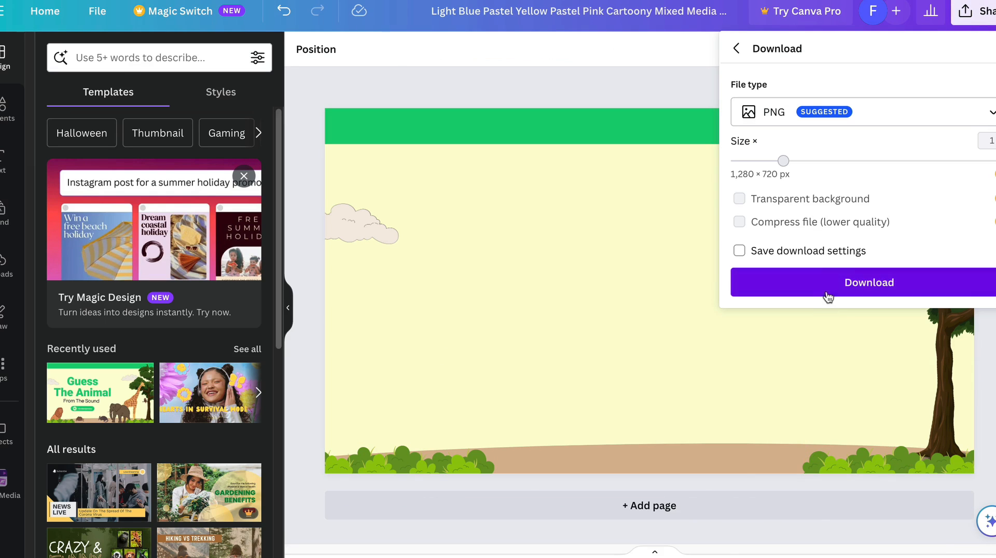
{"action": "left_click", "coordinate": [869, 282]}
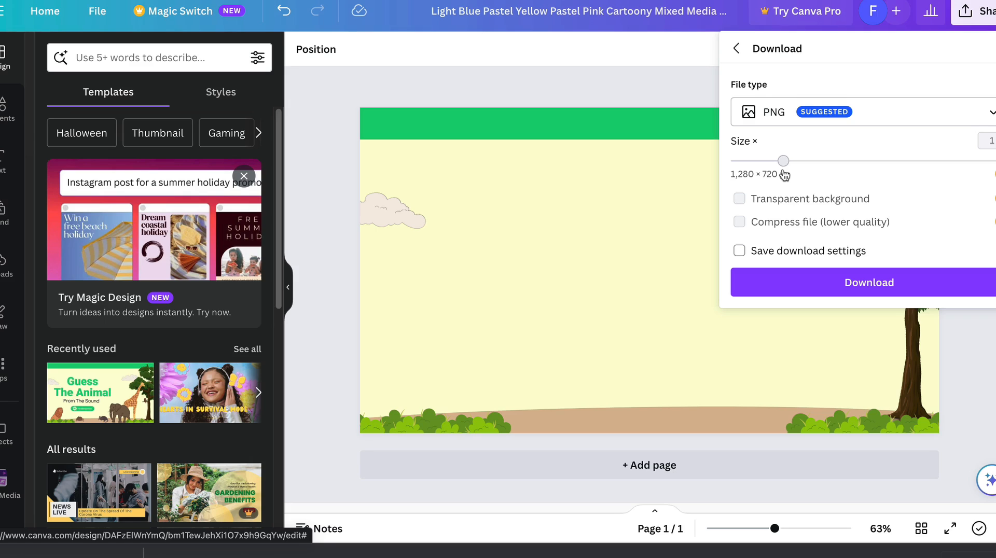
{"action": "mouse_move", "coordinate": [947, 176]}
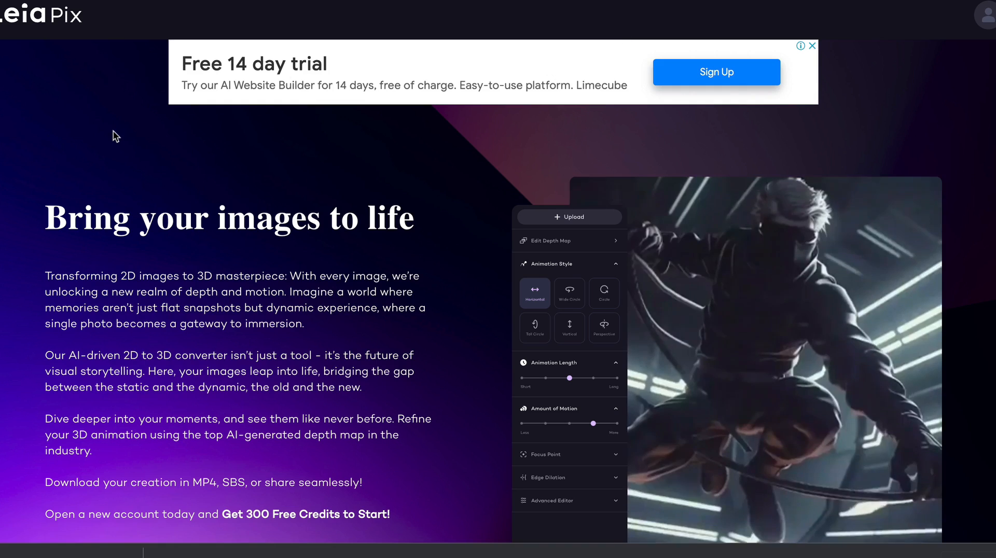
Look over the LeiaPix landing page before entering the image-to-3D workspace.
{"action": "scroll", "scroll_direction": "down", "scroll_amount": 3}
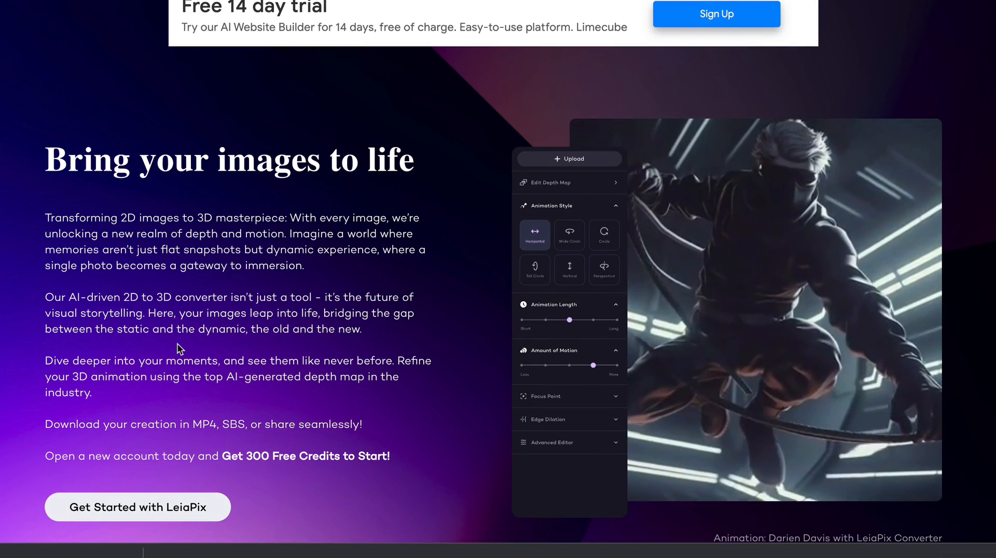
{"action": "scroll", "scroll_direction": "up", "scroll_amount": 3}
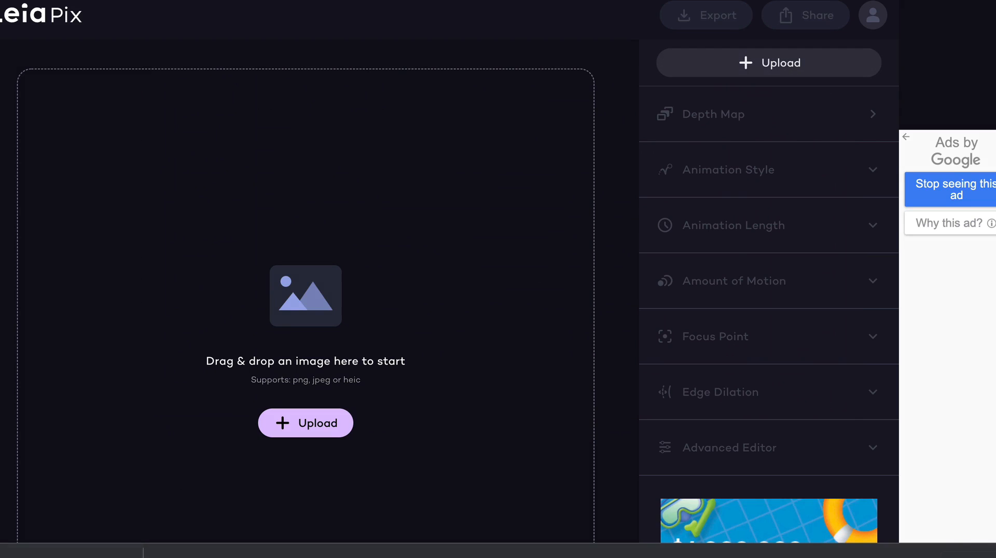
Upload the savanna PNG, preview each animation style and settle on Horizontal motion.
{"action": "left_click", "coordinate": [306, 423]}
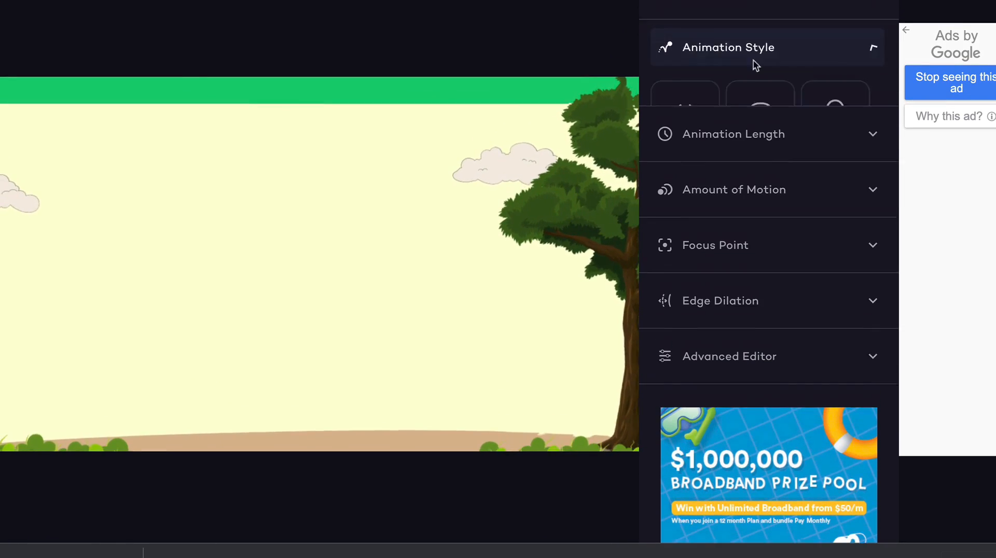
{"action": "left_click", "coordinate": [728, 46]}
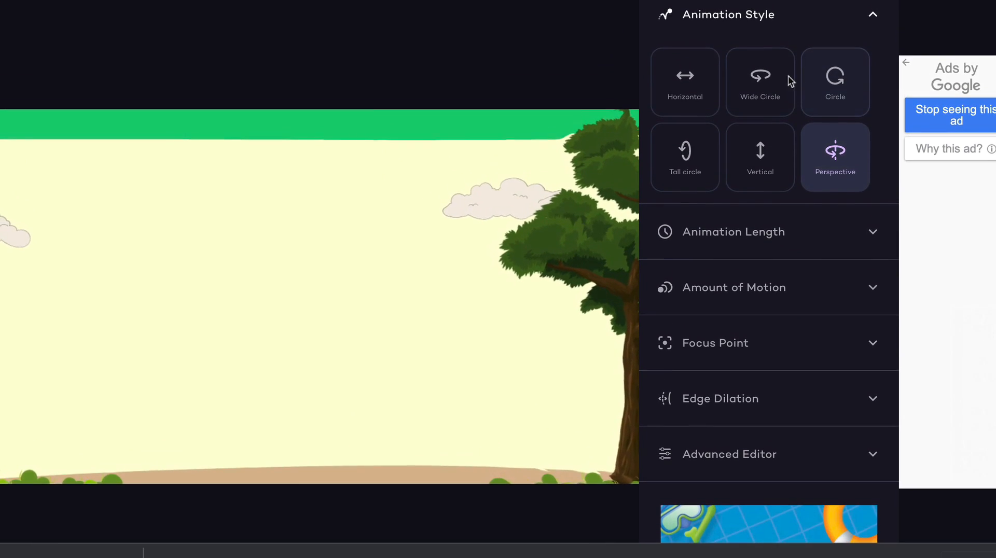
{"action": "left_click", "coordinate": [685, 81]}
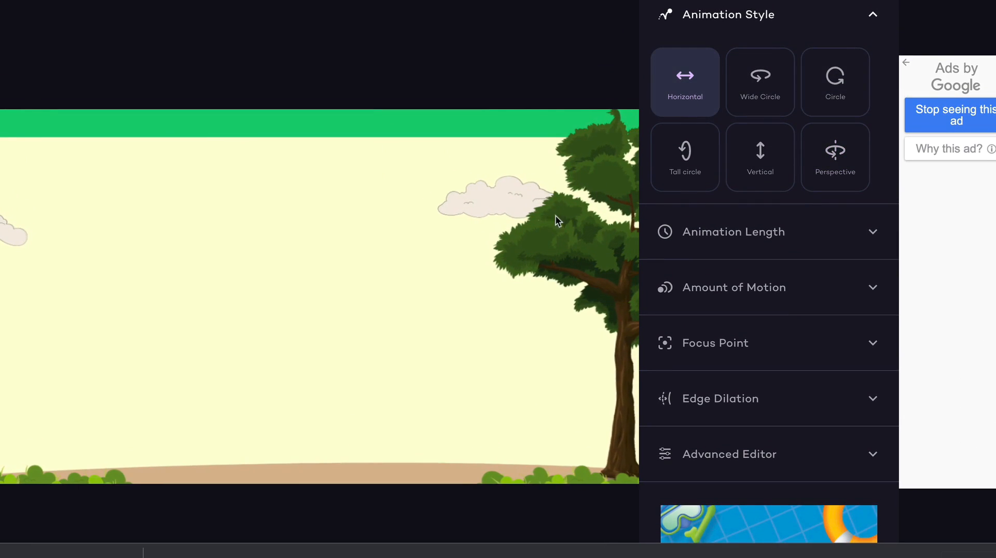
{"action": "left_click", "coordinate": [760, 81]}
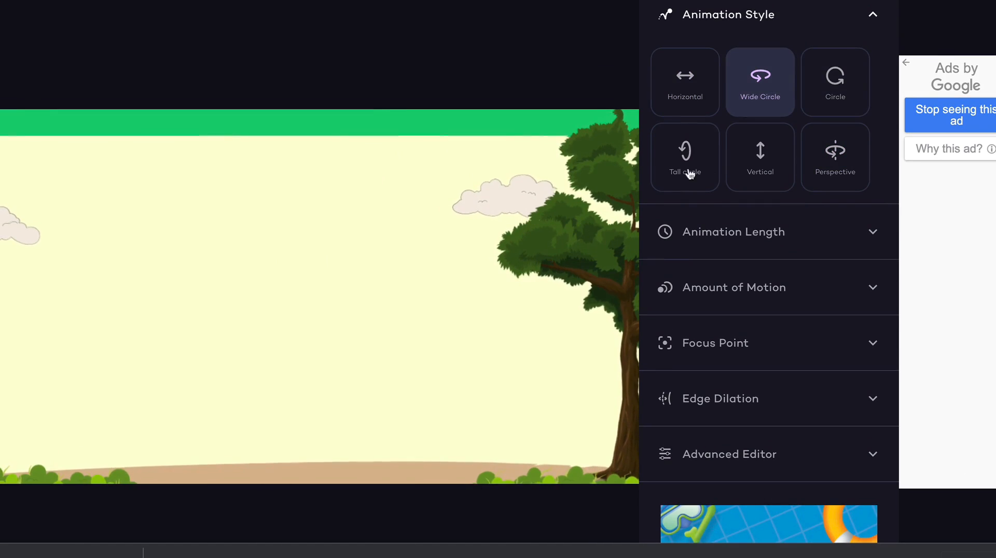
{"action": "left_click", "coordinate": [760, 157]}
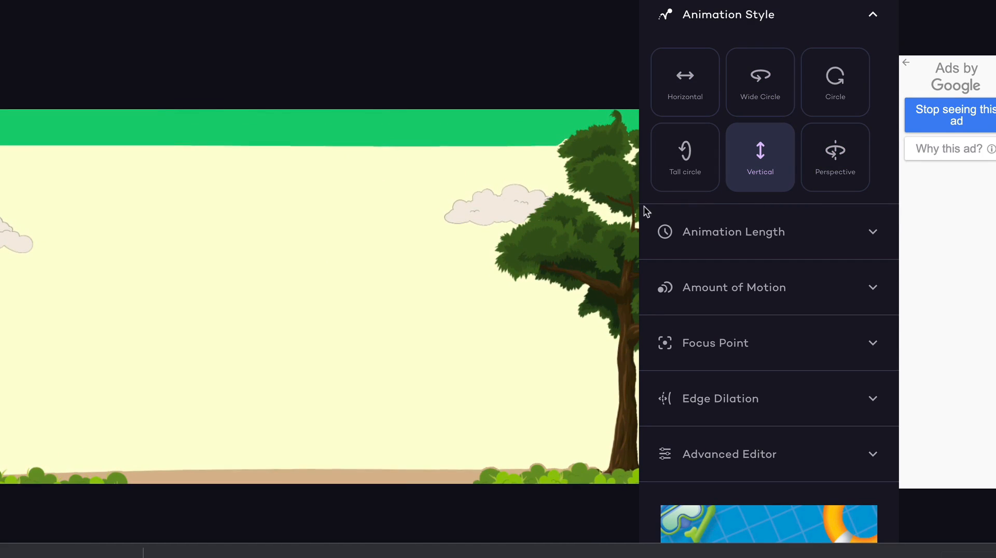
{"action": "left_click", "coordinate": [835, 157]}
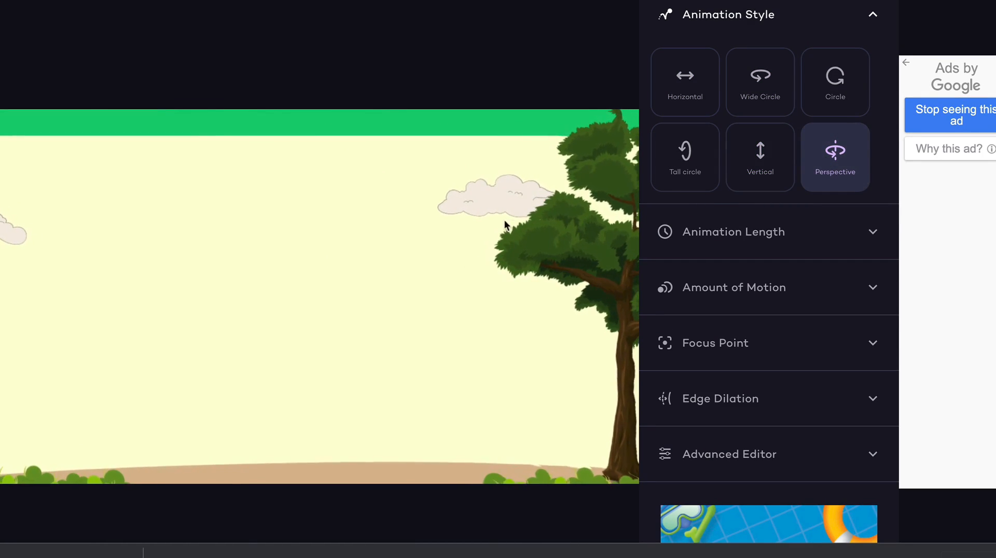
{"action": "left_click", "coordinate": [836, 81]}
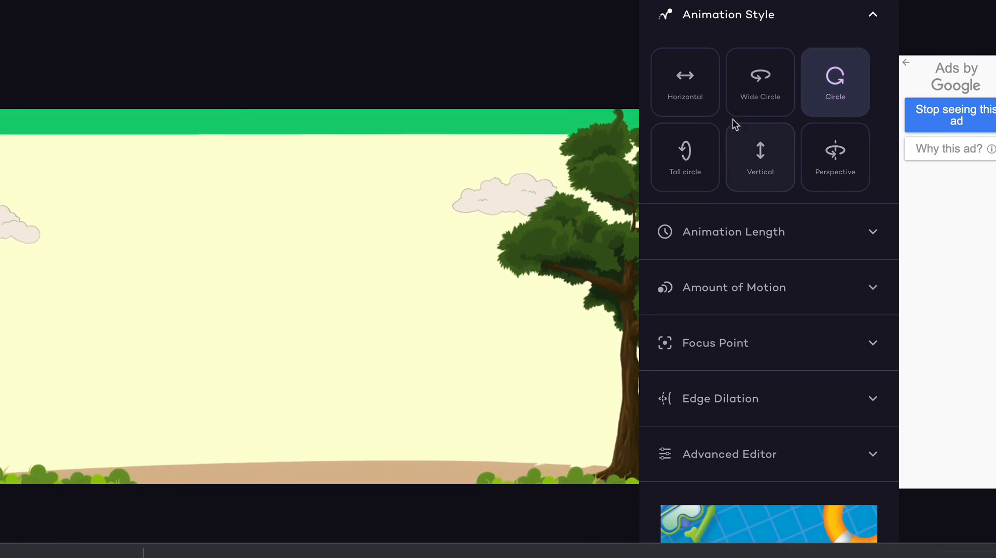
{"action": "left_click", "coordinate": [685, 81]}
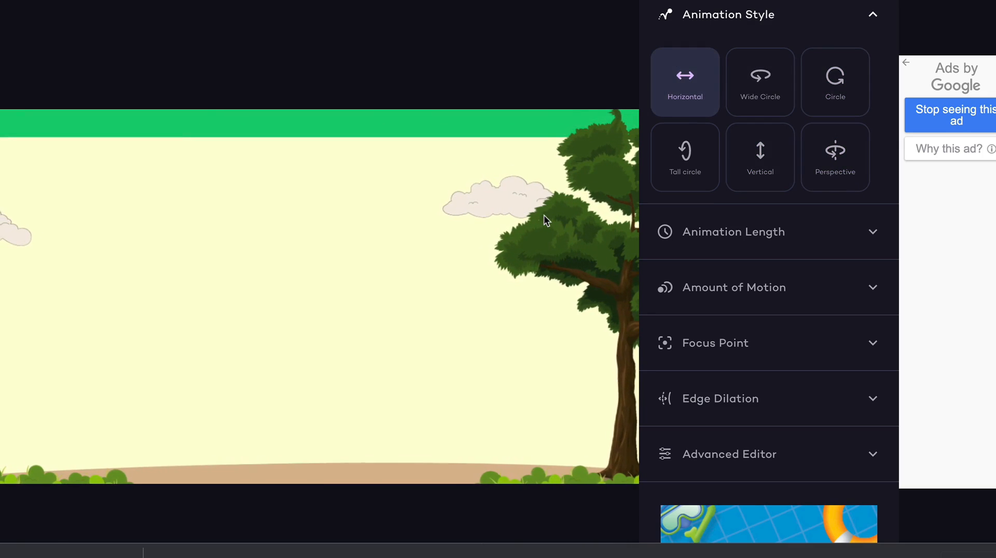
Set a longer animation length with a small amount of motion and reveal the advanced settings.
{"action": "left_click", "coordinate": [734, 231]}
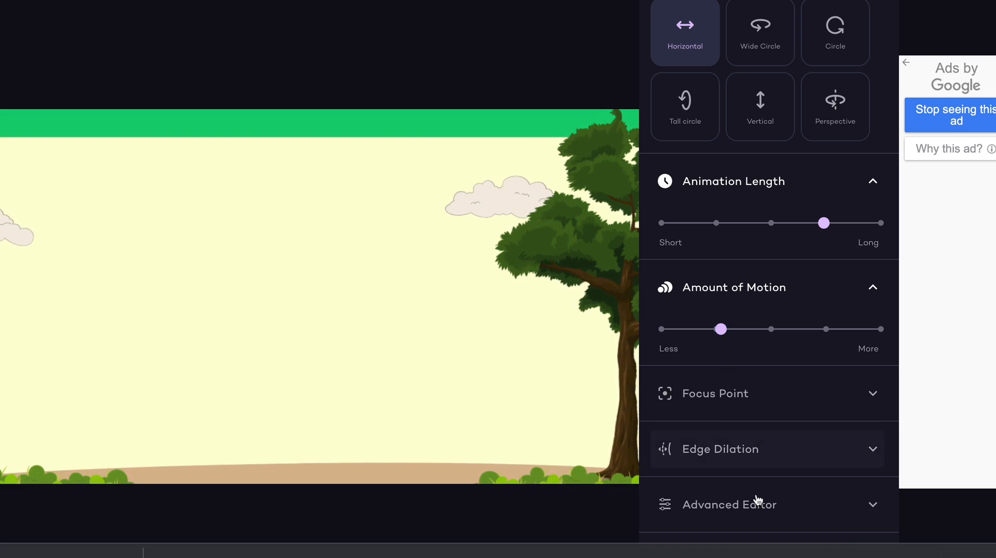
{"action": "left_click", "coordinate": [730, 505]}
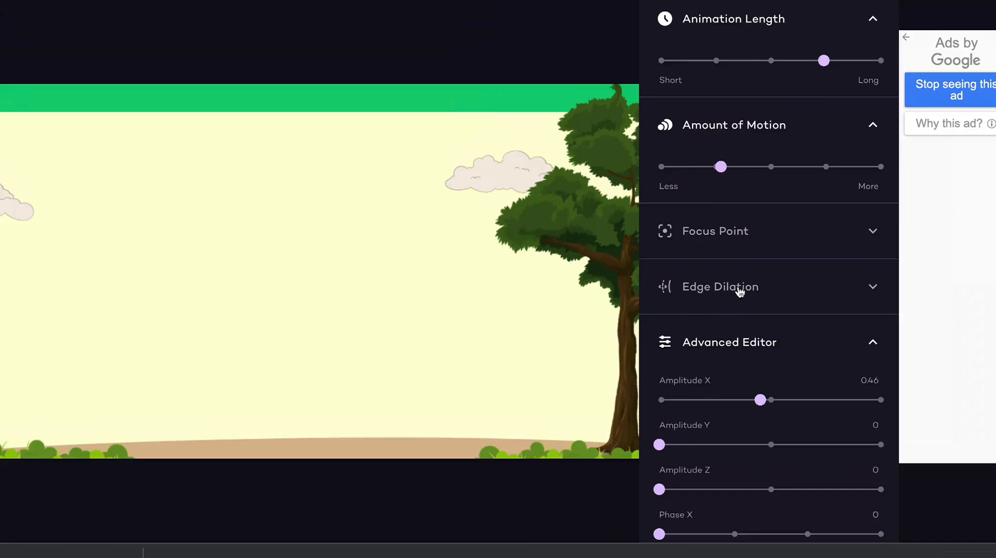
{"action": "scroll", "scroll_direction": "up", "scroll_amount": 3}
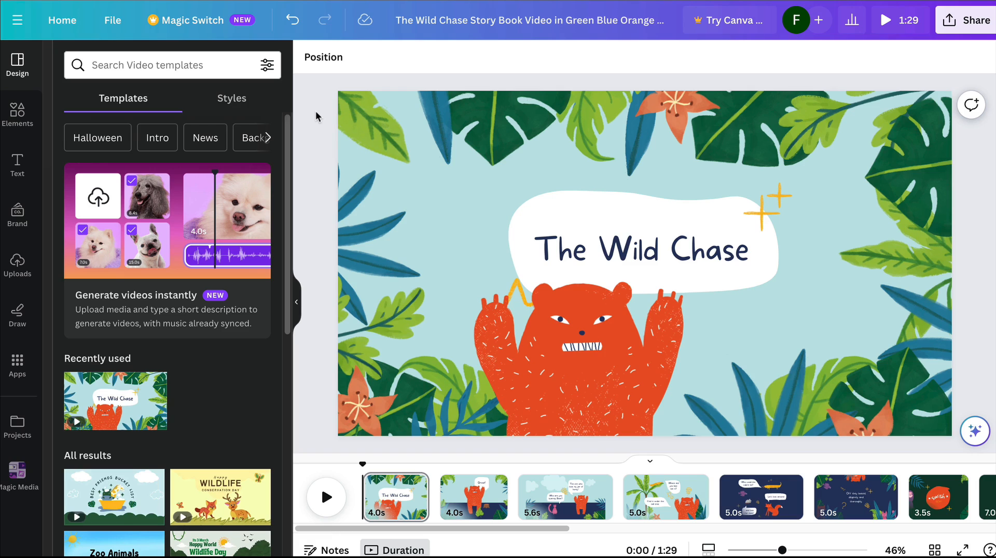
{"action": "mouse_move", "coordinate": [337, 141]}
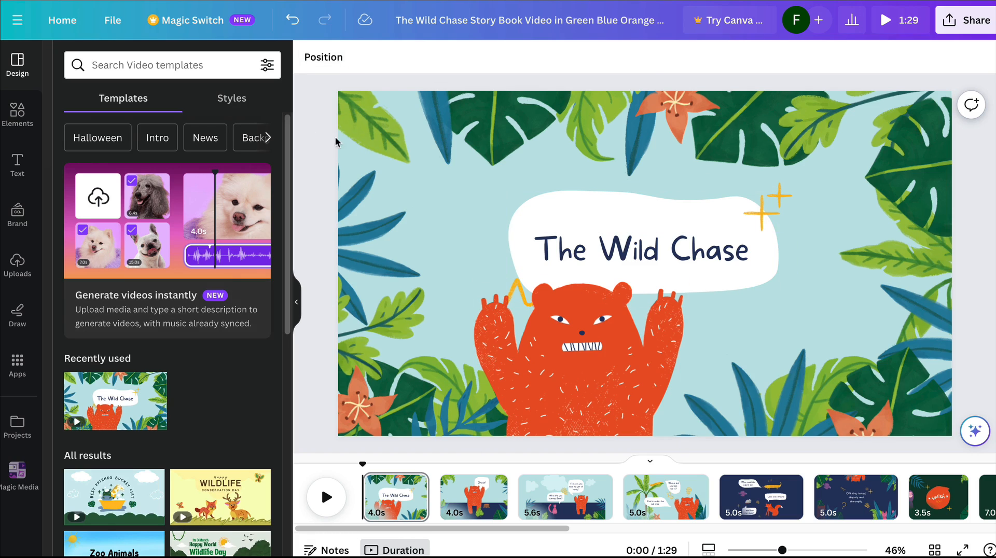
{"action": "mouse_move", "coordinate": [939, 503]}
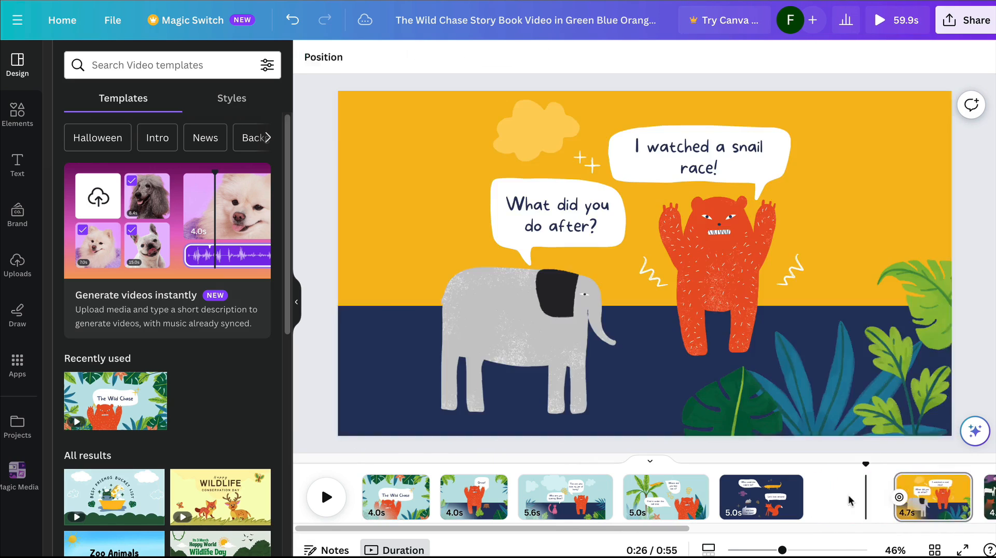
Delete The Wild Chase template pages, leaving one blank 5-second page.
{"action": "left_click", "coordinate": [474, 497]}
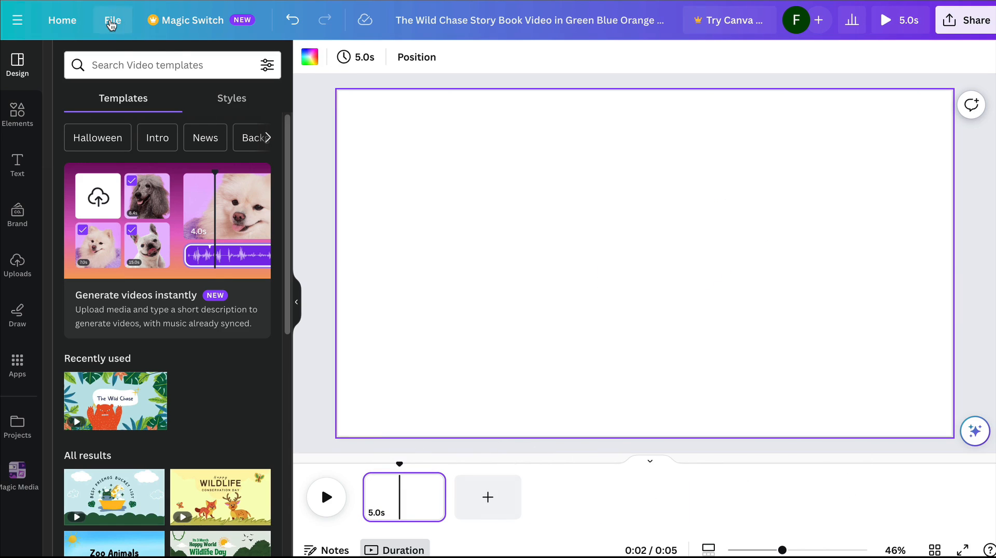
Import the animated savanna clip, stretch it to fill the page and duplicate it into five 4-second pages.
{"action": "left_click", "coordinate": [112, 20]}
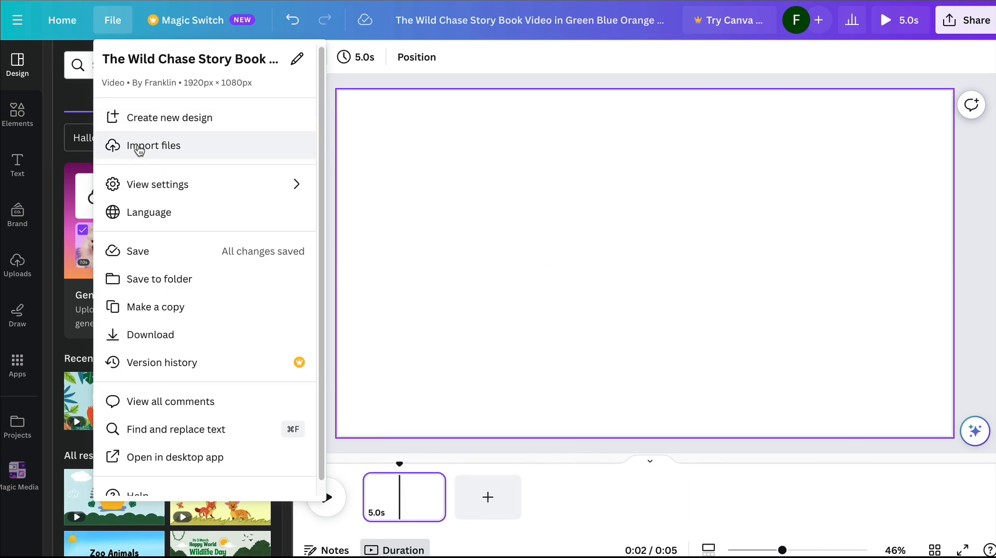
{"action": "left_click", "coordinate": [154, 145]}
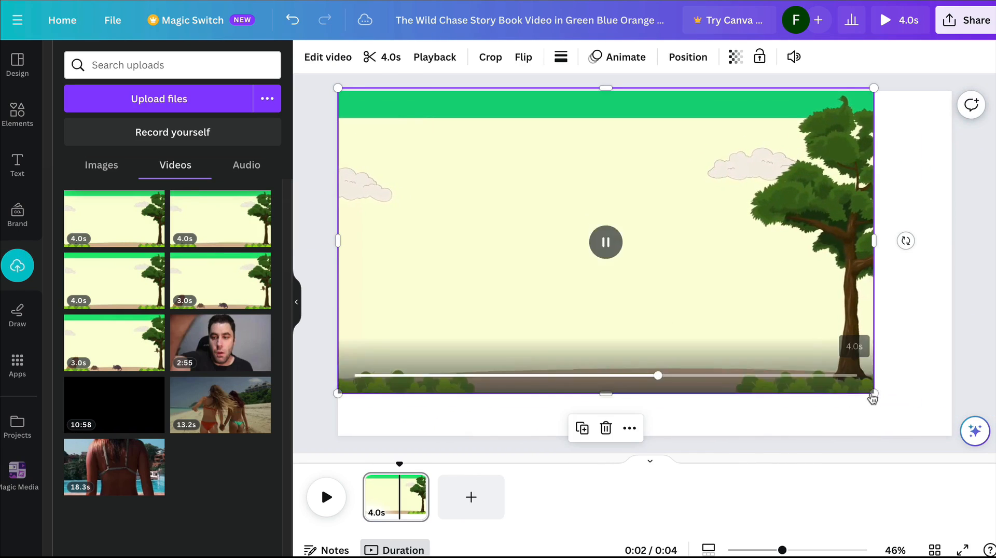
{"action": "left_click", "coordinate": [605, 241]}
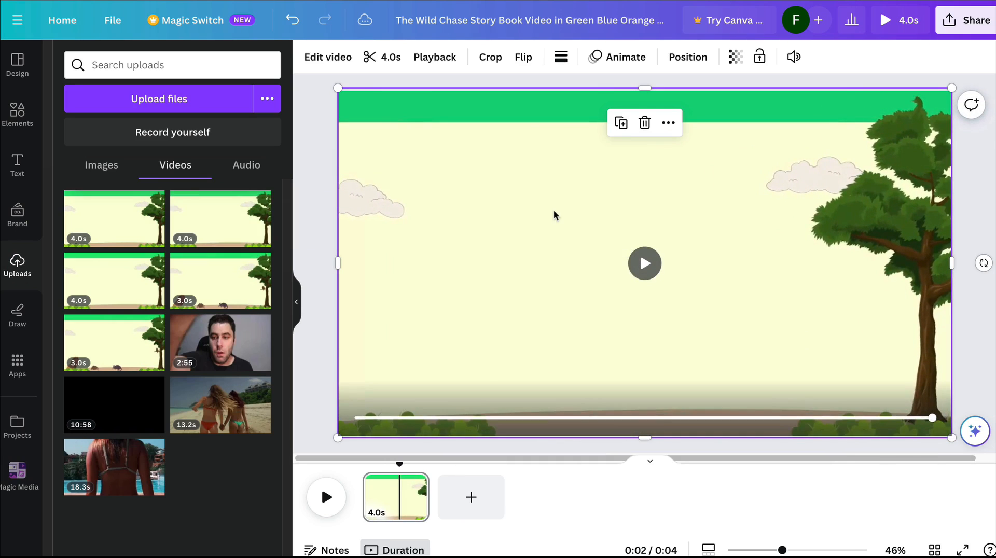
{"action": "left_click", "coordinate": [645, 262]}
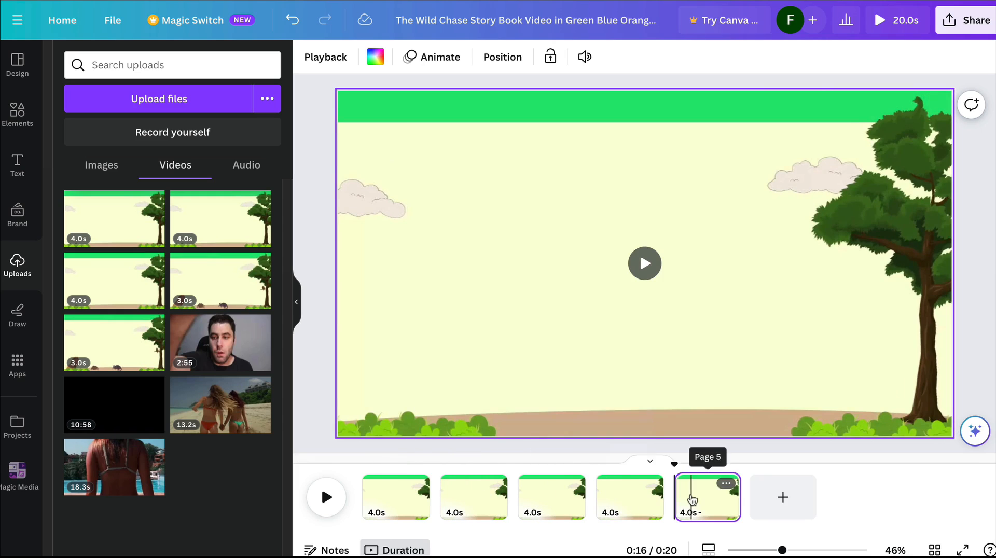
{"action": "left_click", "coordinate": [18, 115]}
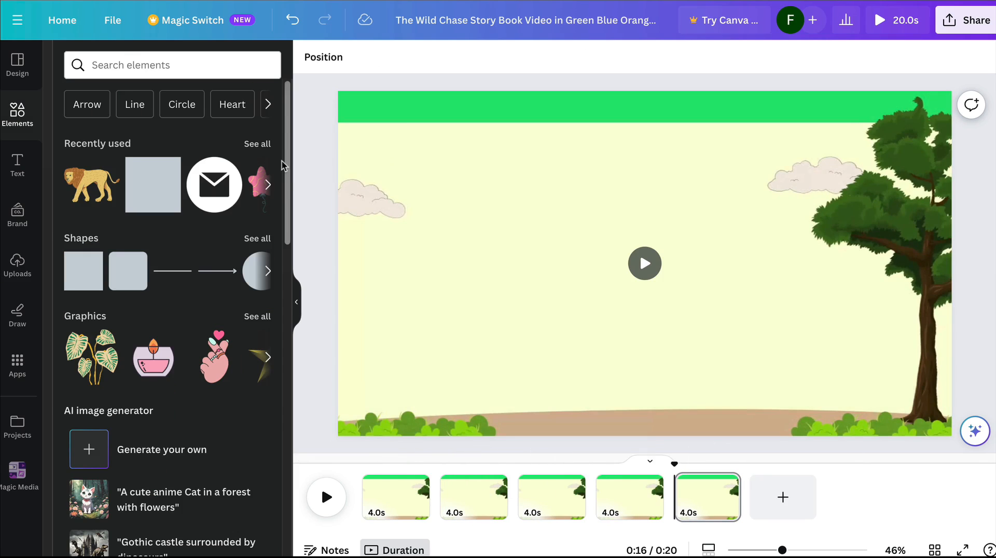
{"action": "left_click", "coordinate": [171, 64]}
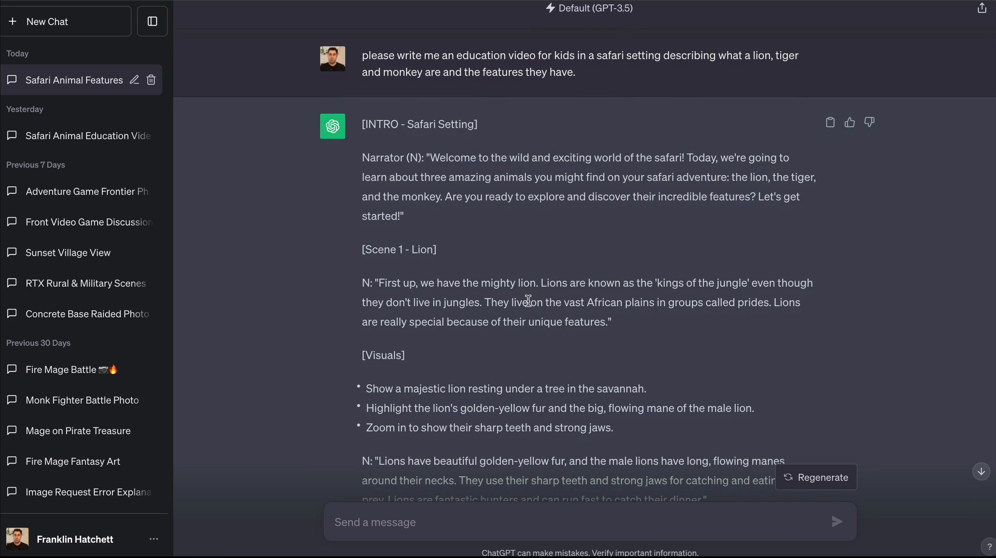
{"action": "scroll", "scroll_direction": "up", "scroll_amount": 3}
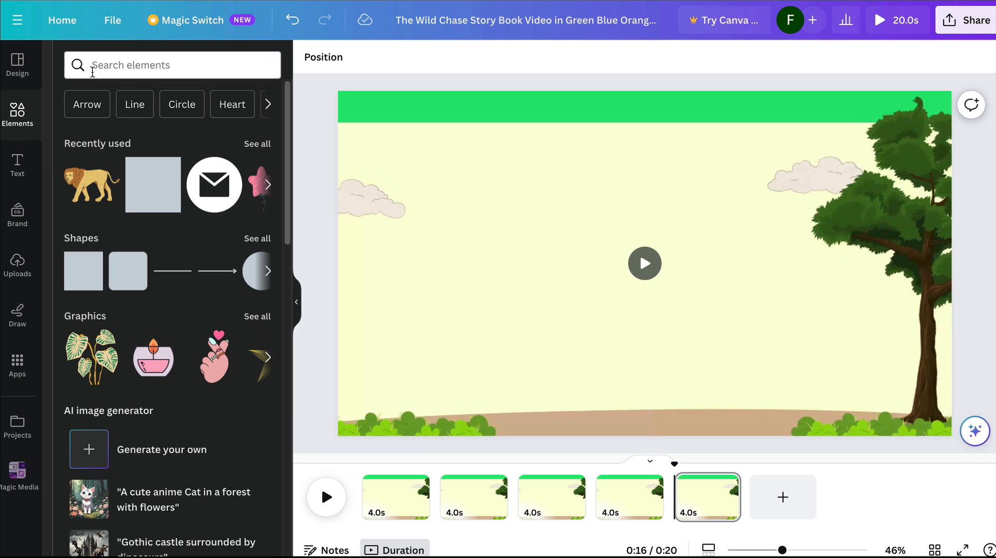
Search Elements for 'lio' and browse the full list of lion graphics.
{"action": "type", "text": "lion"}
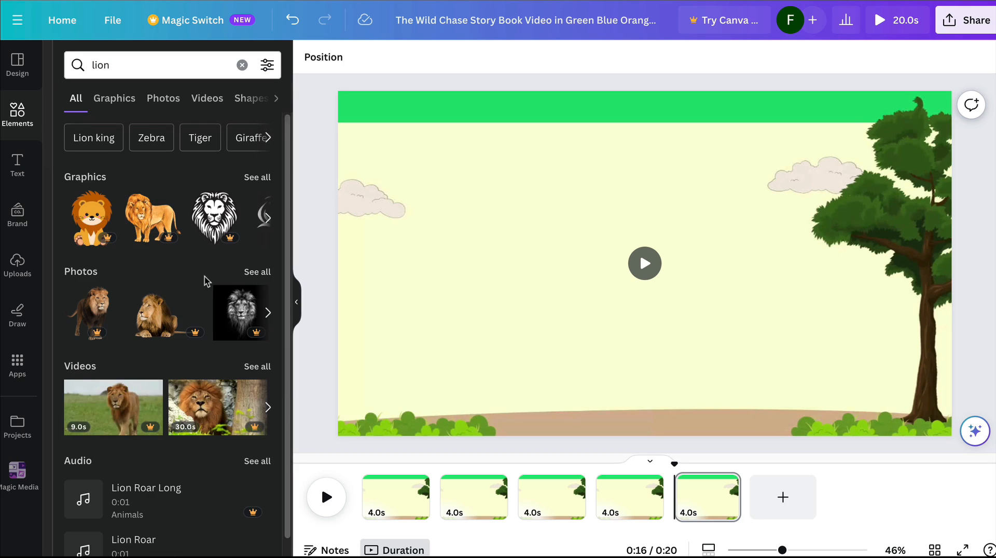
{"action": "scroll", "scroll_direction": "down", "scroll_amount": 3}
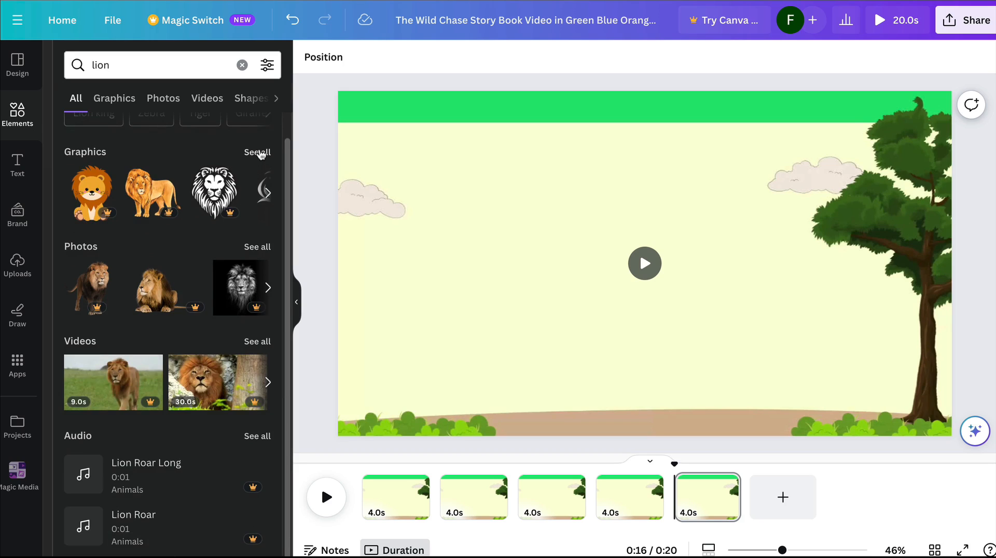
{"action": "left_click", "coordinate": [114, 99]}
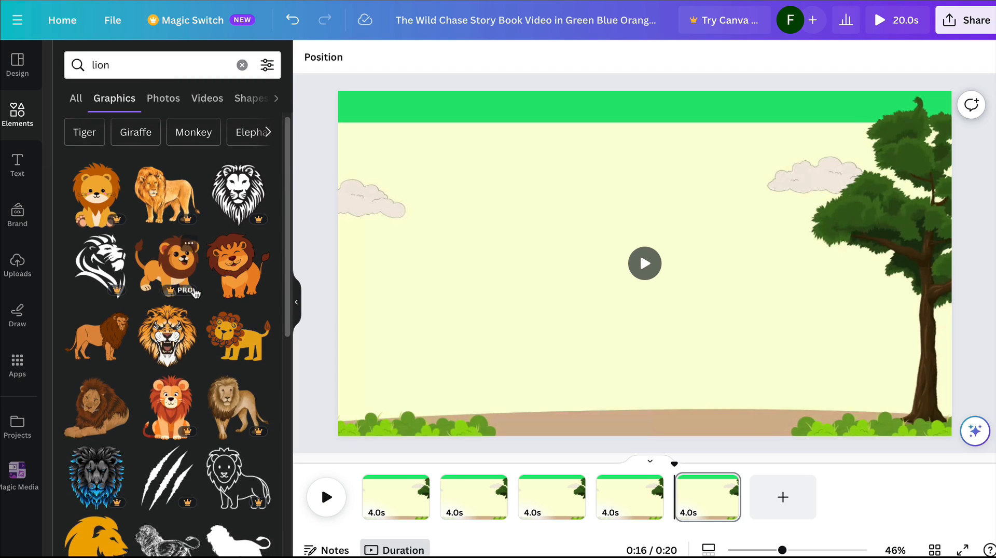
{"action": "mouse_move", "coordinate": [239, 266]}
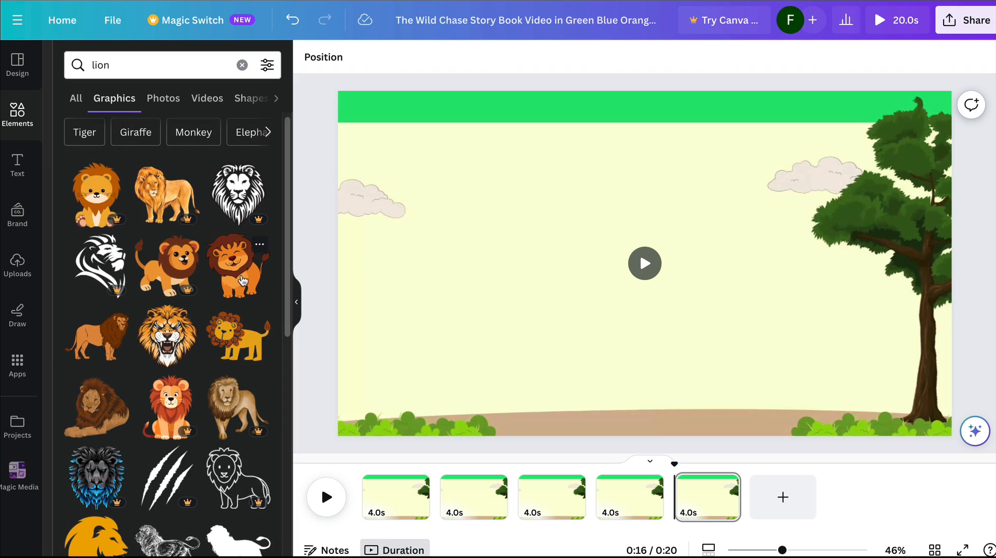
{"action": "scroll", "scroll_direction": "down", "scroll_amount": 3}
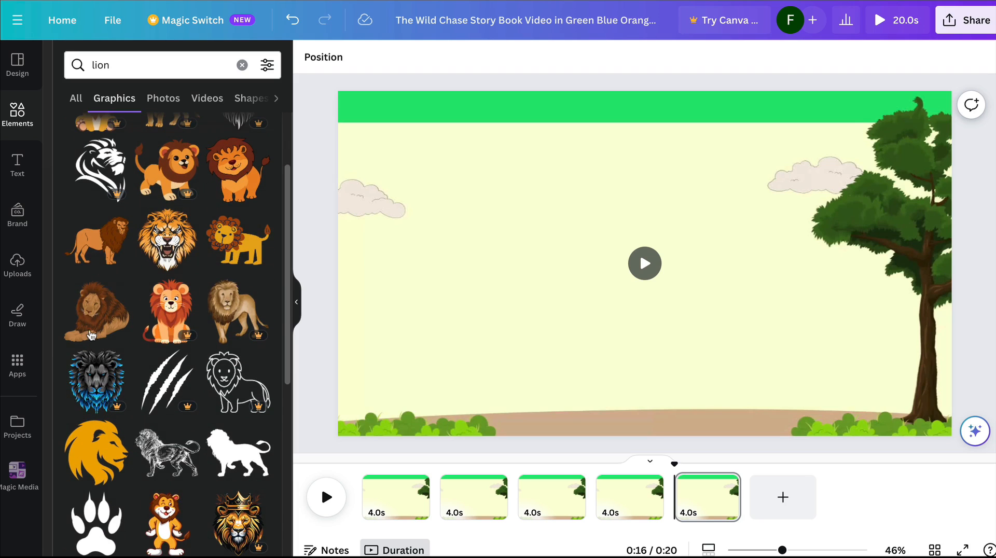
{"action": "left_click", "coordinate": [664, 358]}
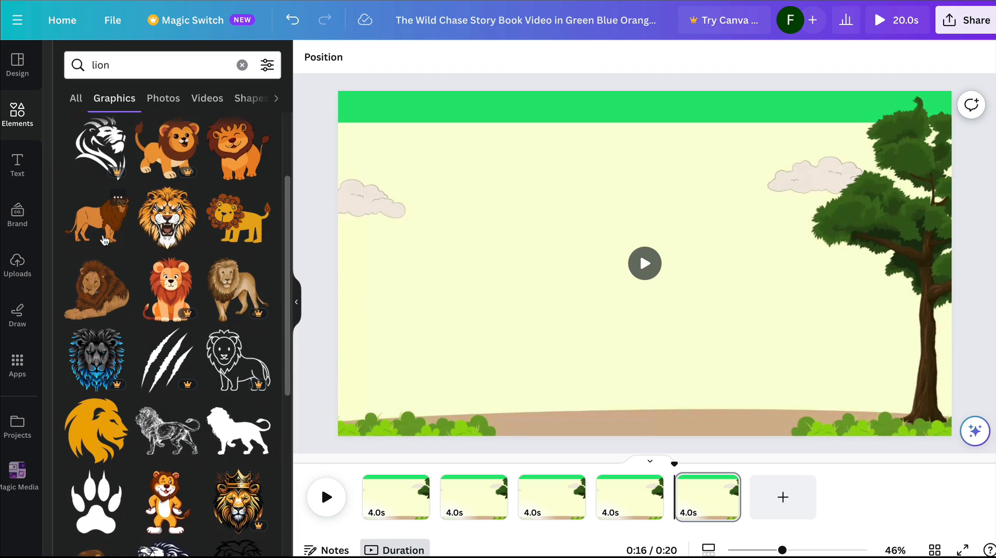
Add the standing tan lion to the savanna page and start its motion path.
{"action": "scroll", "scroll_direction": "down", "scroll_amount": 3}
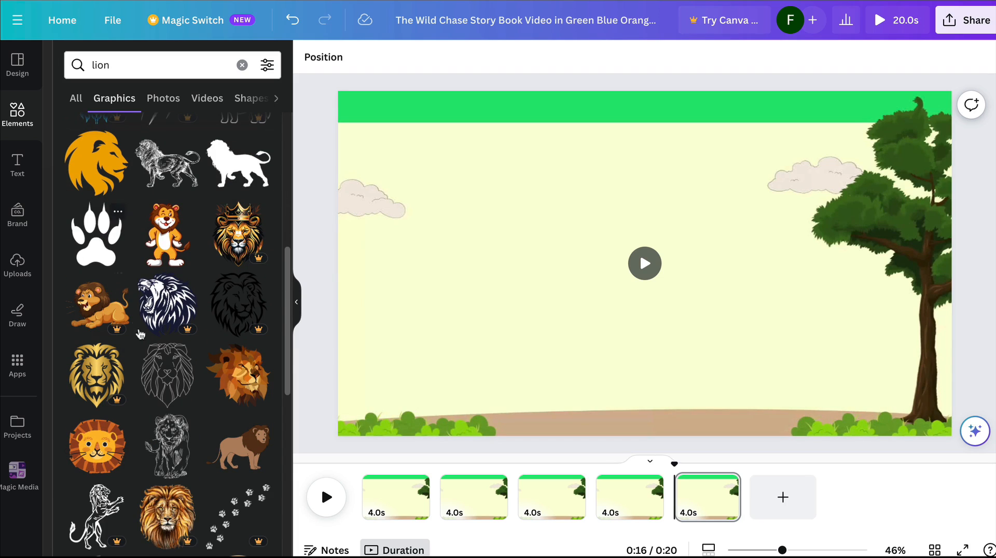
{"action": "scroll", "scroll_direction": "down", "scroll_amount": 3}
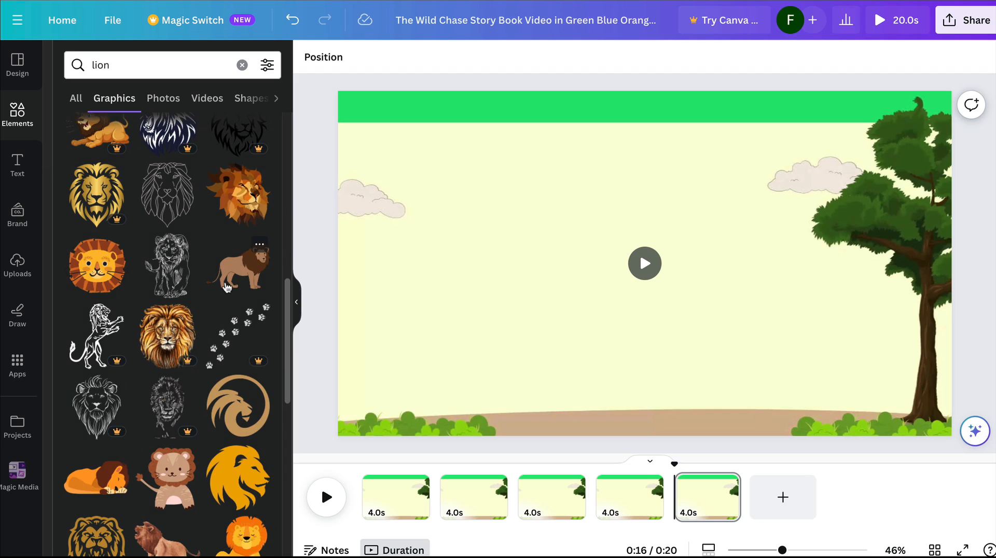
{"action": "left_click", "coordinate": [240, 266]}
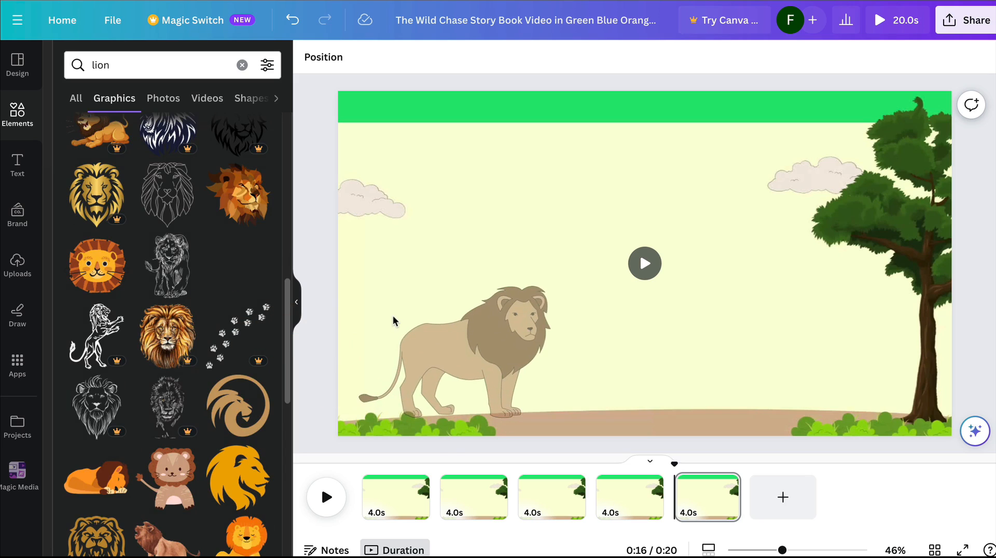
{"action": "left_click", "coordinate": [452, 356]}
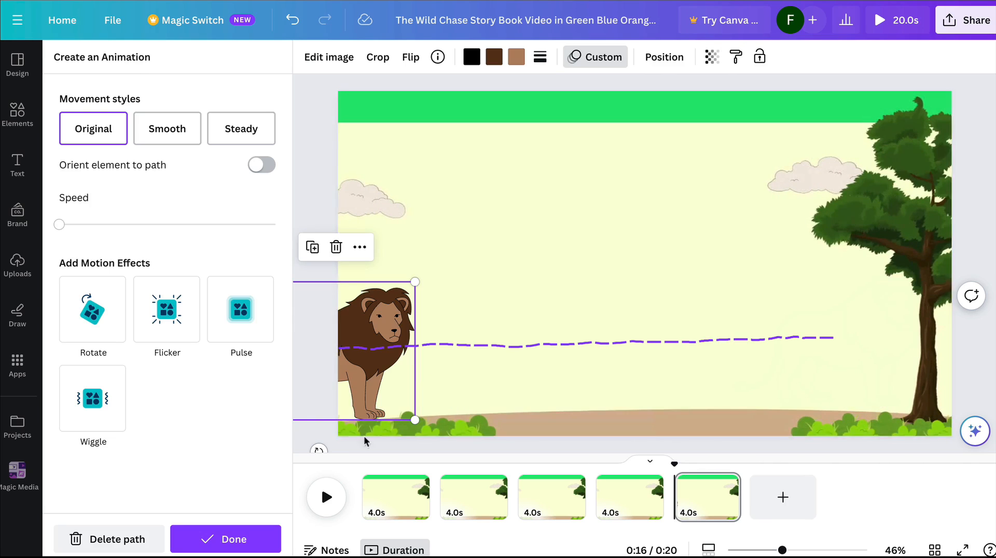
Confirm the lion's motion path, then add the monkey and zebra graphics near the tree.
{"action": "left_click", "coordinate": [18, 114]}
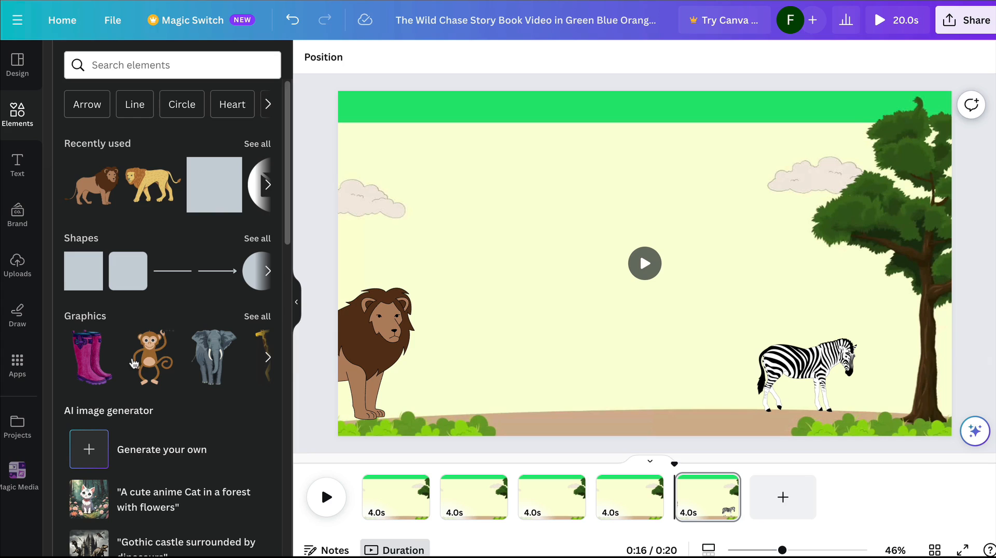
{"action": "left_click", "coordinate": [150, 356]}
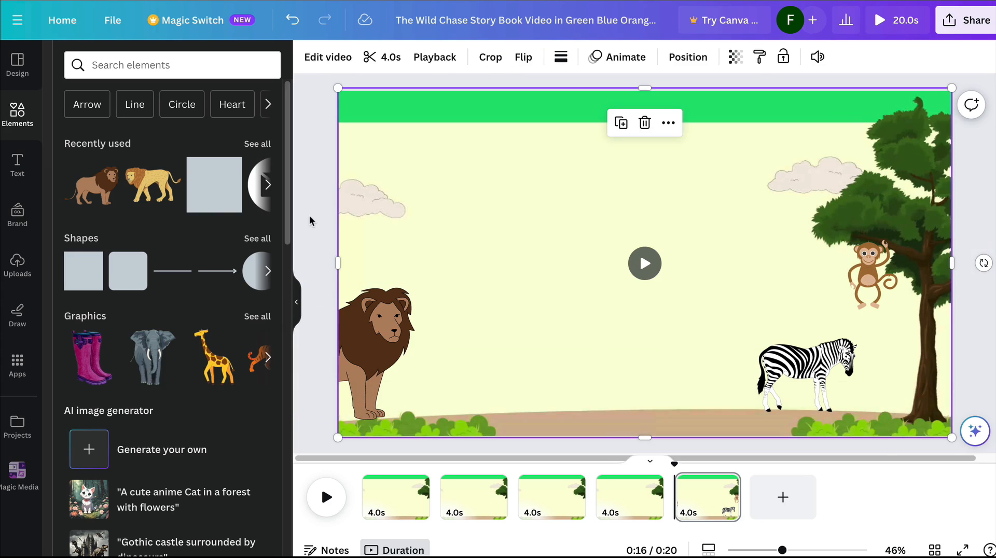
{"action": "left_click", "coordinate": [375, 350]}
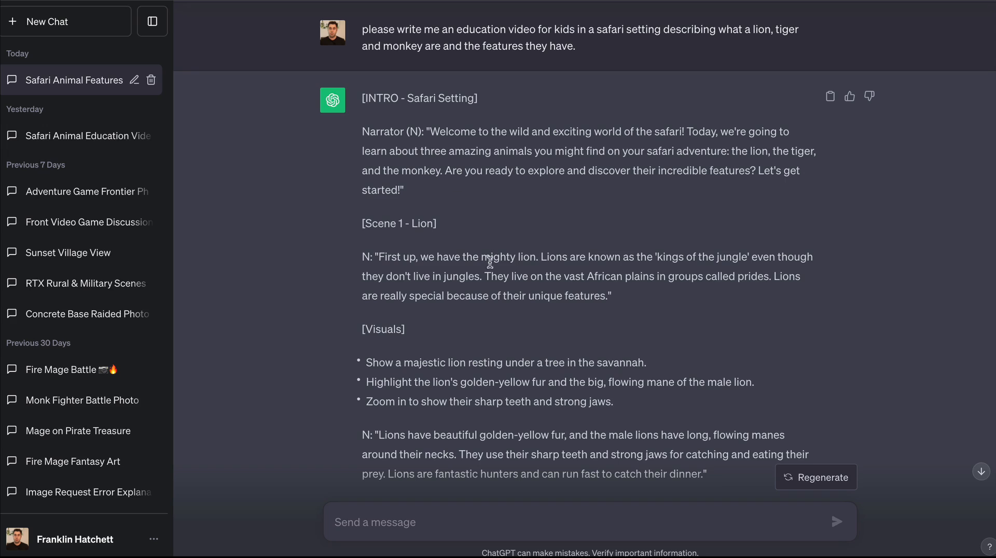
{"action": "mouse_move", "coordinate": [602, 287]}
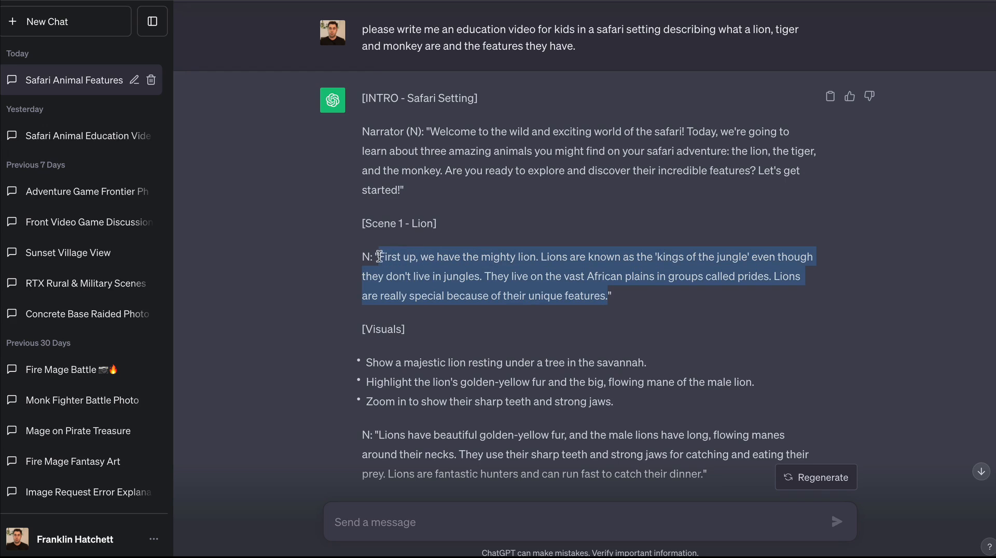
{"action": "mouse_move", "coordinate": [520, 233]}
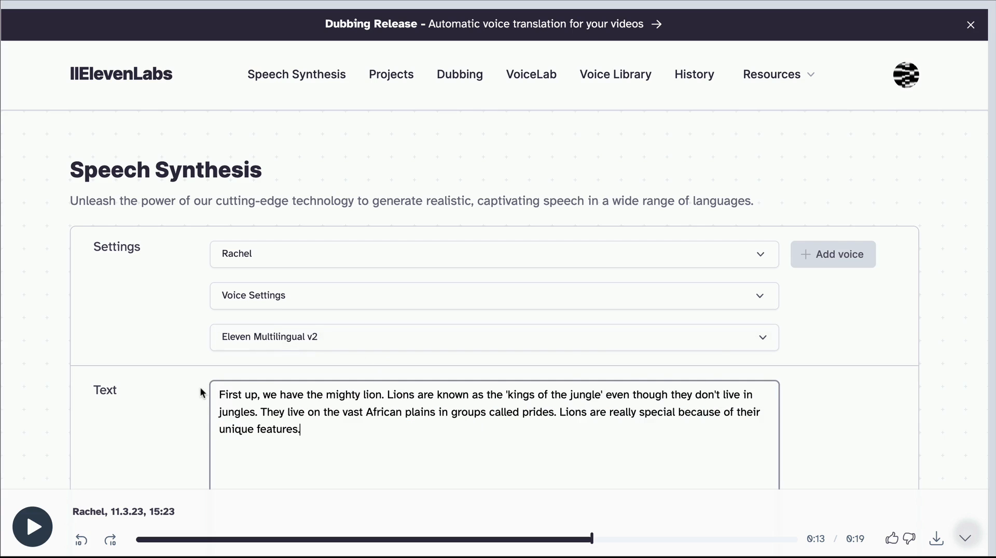
Generate Rachel's spoken voiceover from the pasted lion narration paragraph.
{"action": "scroll", "scroll_direction": "down", "scroll_amount": 3}
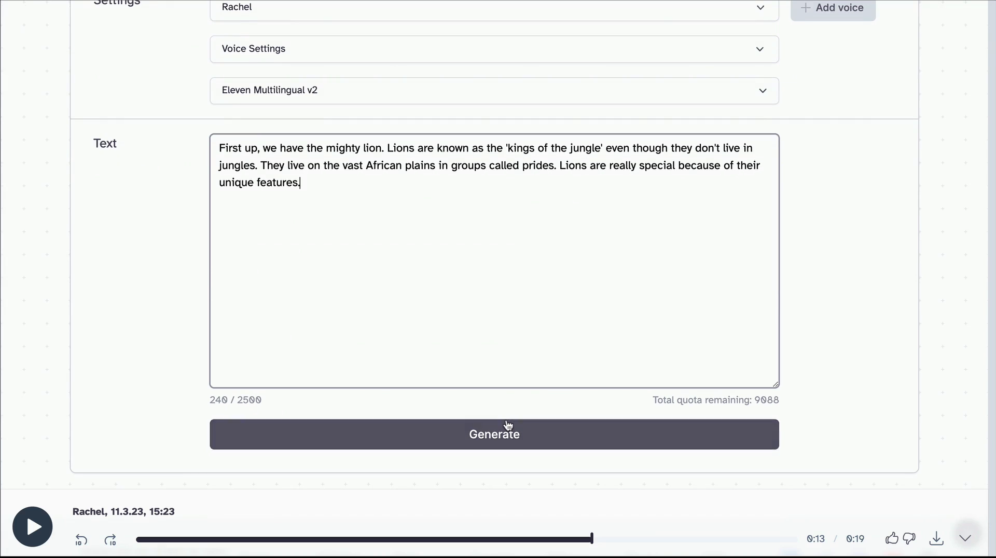
{"action": "left_click", "coordinate": [494, 434]}
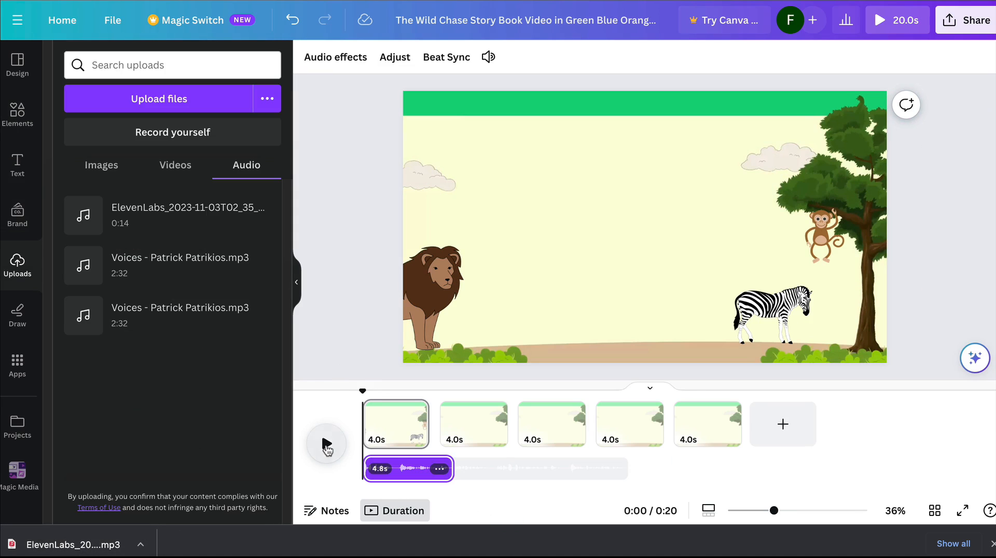
Preview the voiceover, then replay the first scene to check the lion and zebra animations.
{"action": "left_click", "coordinate": [325, 444]}
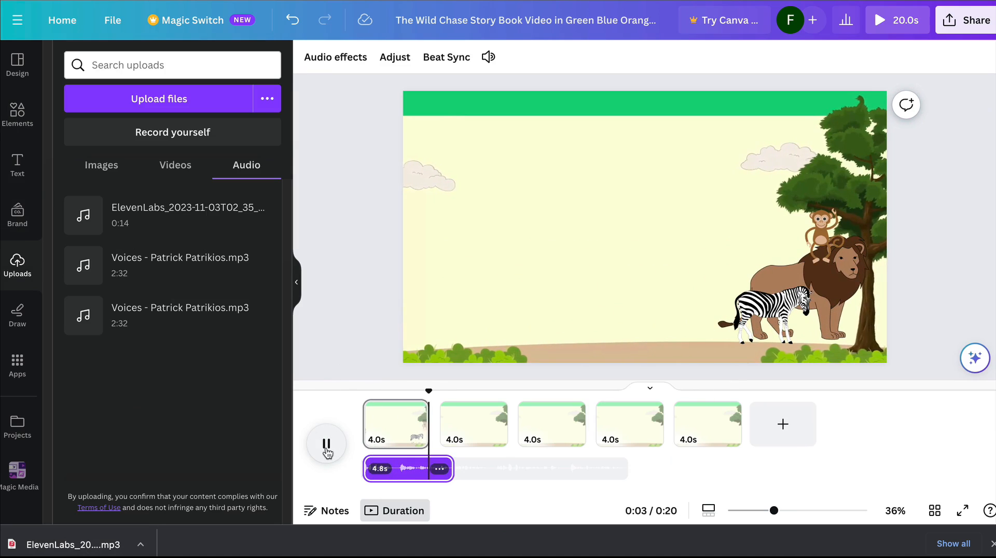
{"action": "left_click", "coordinate": [327, 443]}
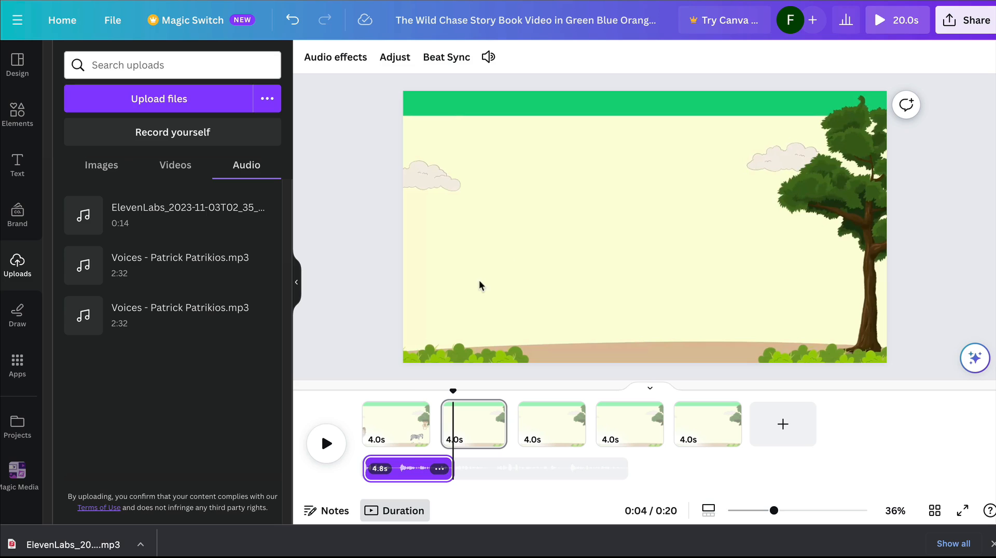
{"action": "left_click", "coordinate": [396, 425]}
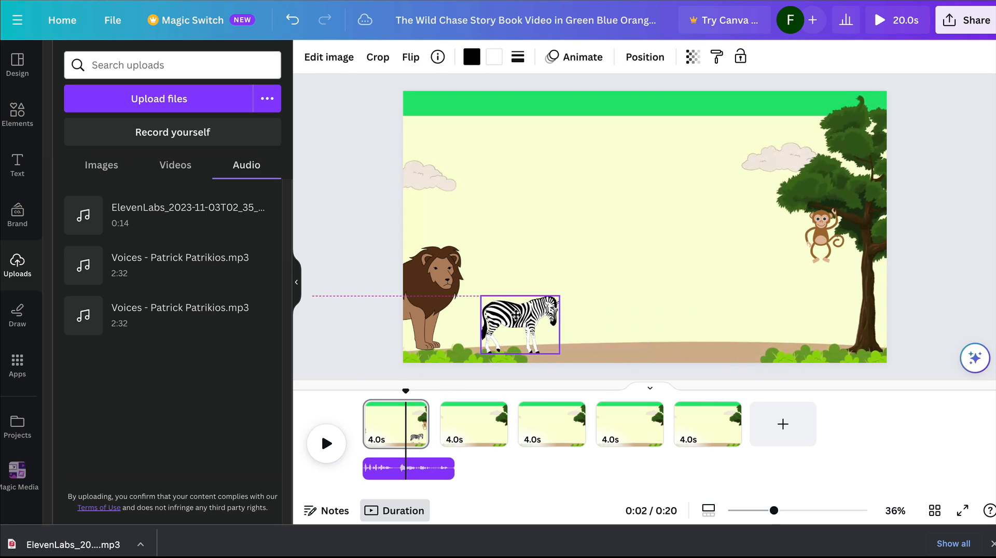
{"action": "left_click", "coordinate": [518, 325]}
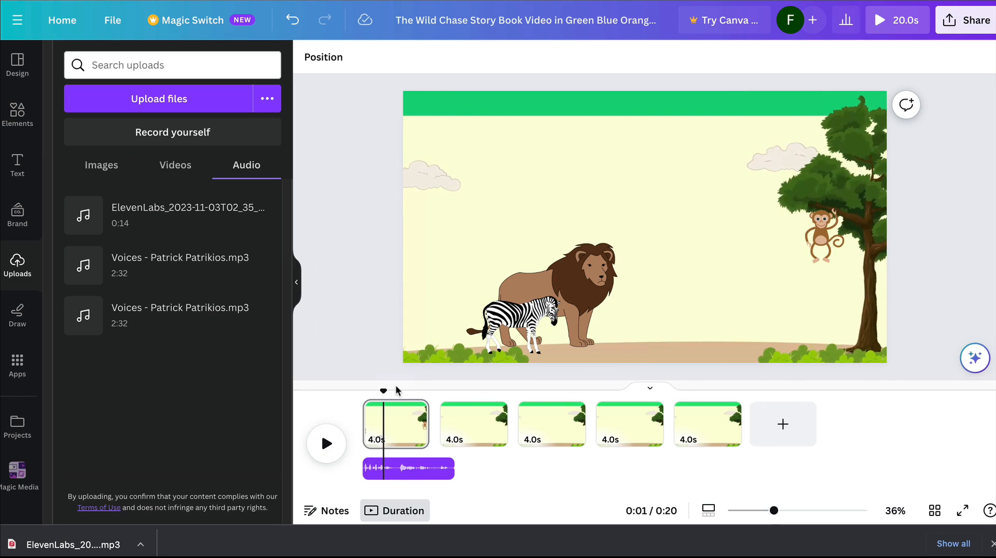
{"action": "mouse_move", "coordinate": [383, 390]}
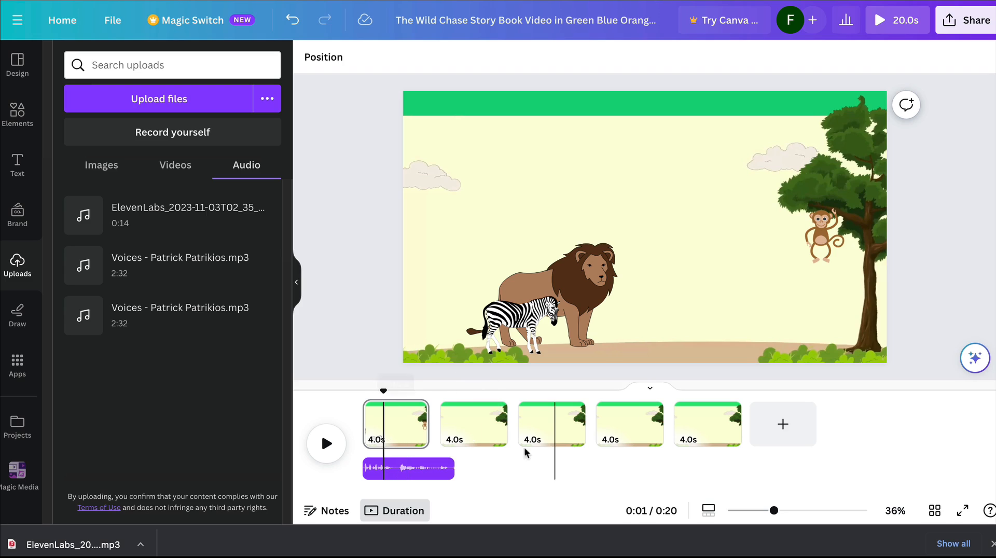
Bring up ChatGPT's safari script and scroll to the Scene 2 tiger lines.
{"action": "left_click", "coordinate": [473, 424]}
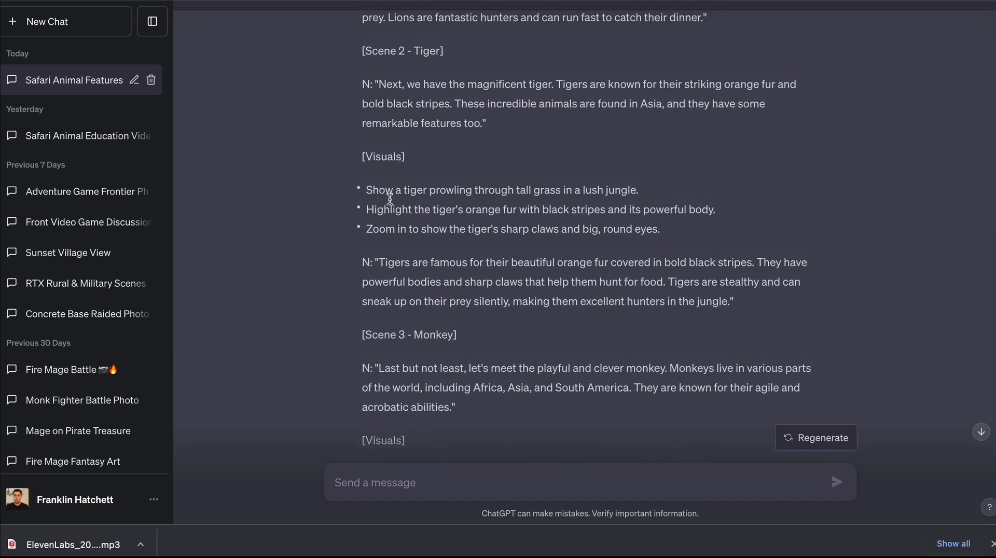
{"action": "scroll", "scroll_direction": "up", "scroll_amount": 3}
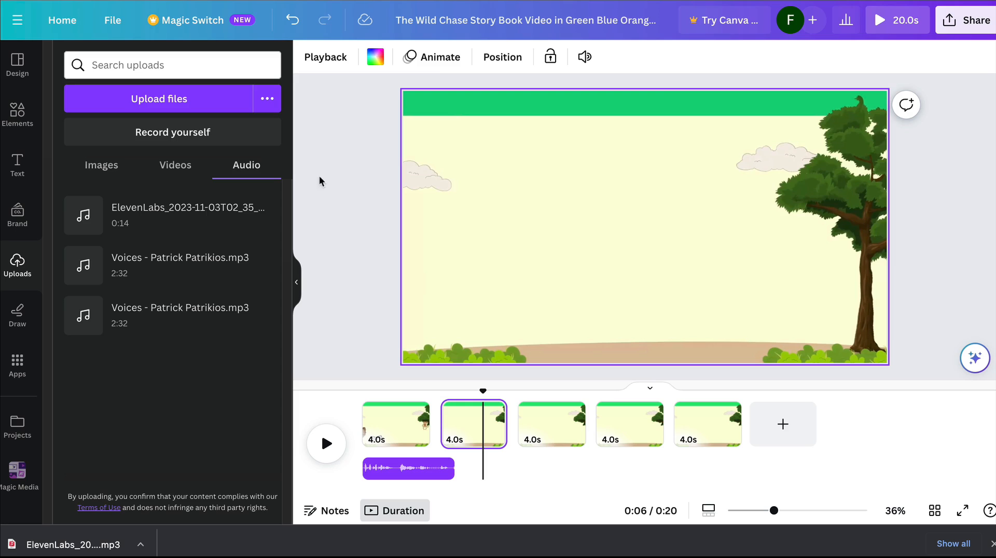
Search Elements for 'ti' graphics and add the cartoon tiger cub to scene 2.
{"action": "type", "text": "tiger"}
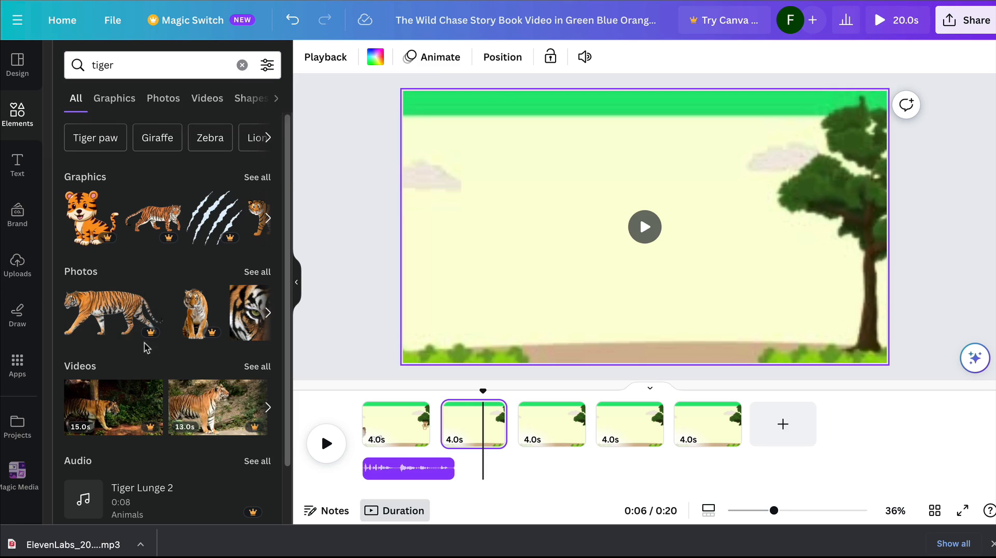
{"action": "scroll", "scroll_direction": "down", "scroll_amount": 3}
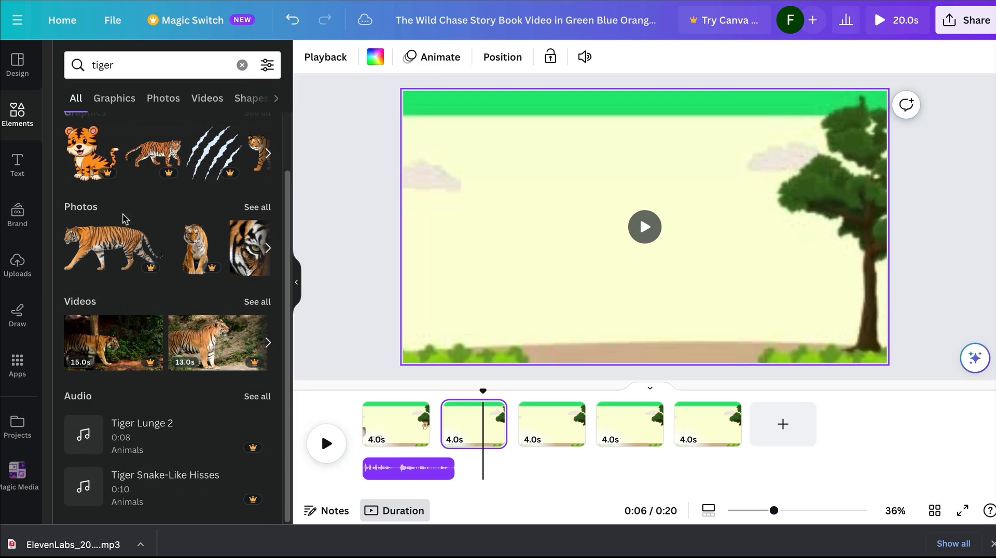
{"action": "left_click", "coordinate": [114, 98]}
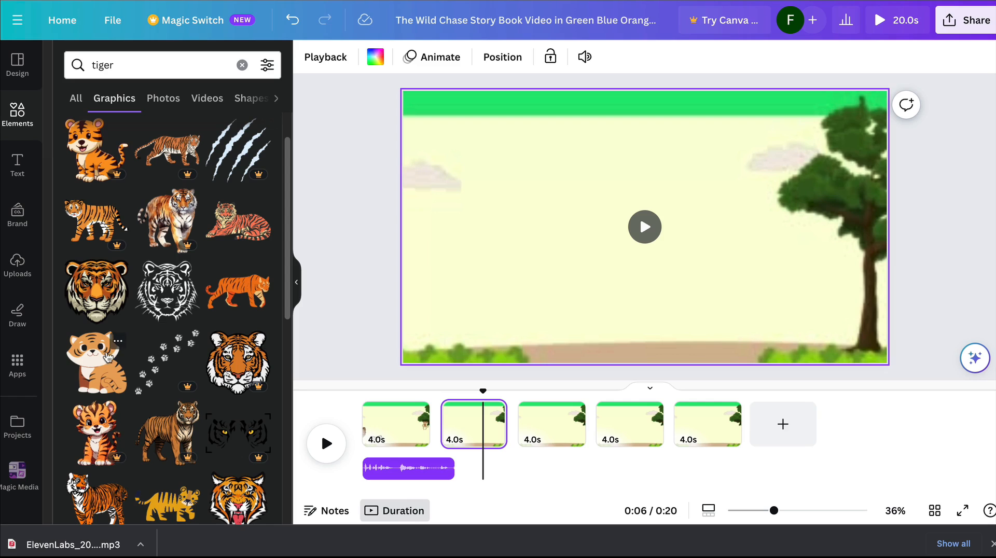
{"action": "left_click", "coordinate": [95, 363]}
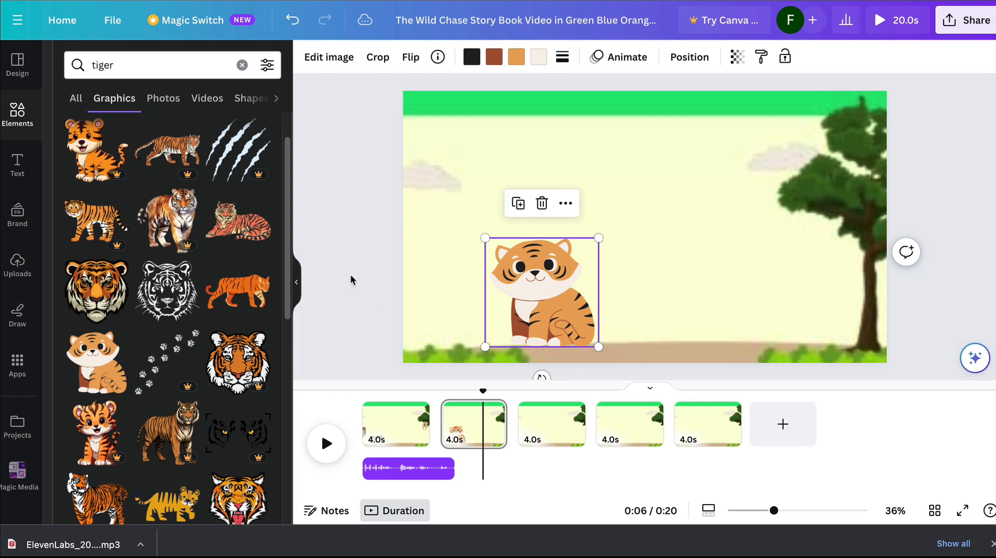
Swap the cub for the lying striped tiger and settle it at the lower right.
{"action": "left_click", "coordinate": [240, 222]}
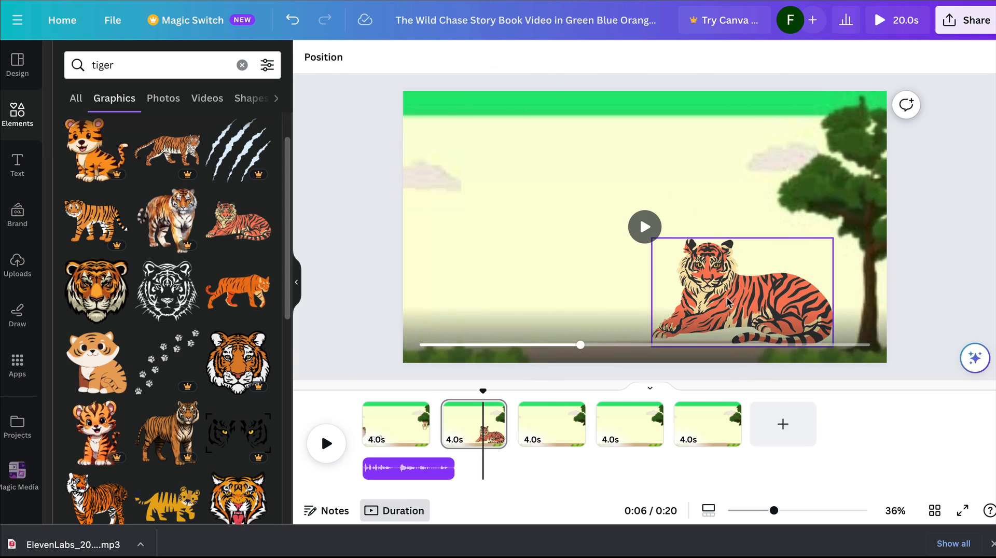
{"action": "left_click", "coordinate": [741, 293]}
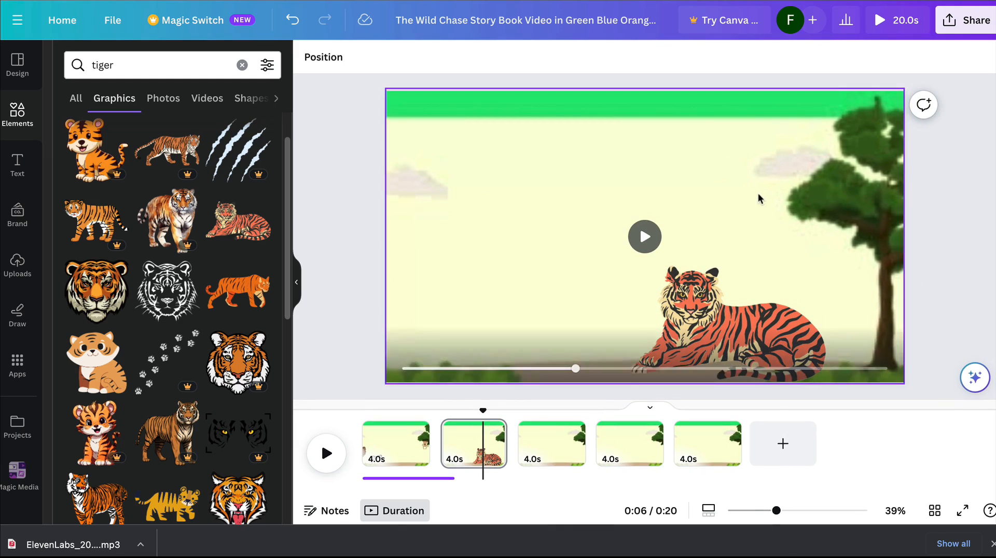
{"action": "left_click", "coordinate": [698, 318]}
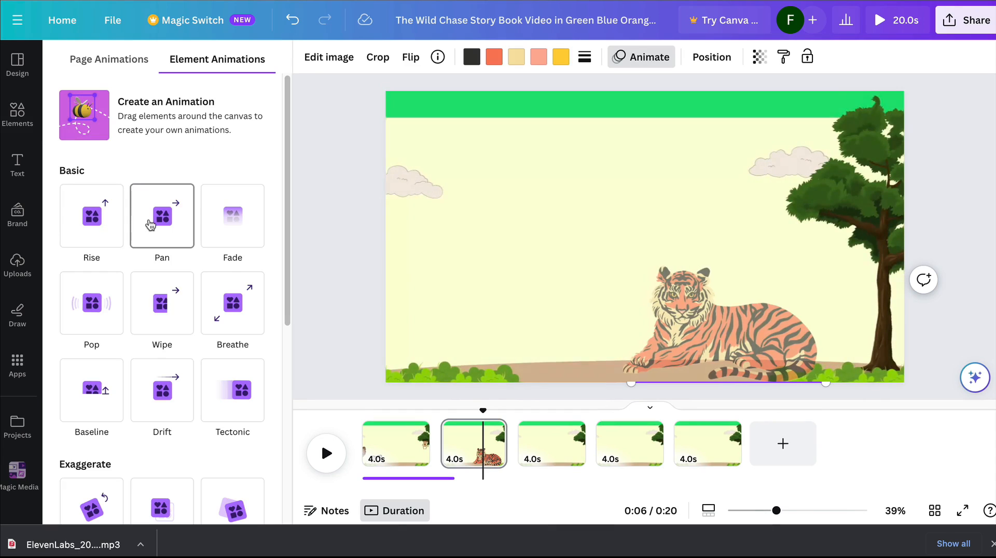
Give the lying tiger the Wiggle motion effect and preview it playing.
{"action": "scroll", "scroll_direction": "down", "scroll_amount": 3}
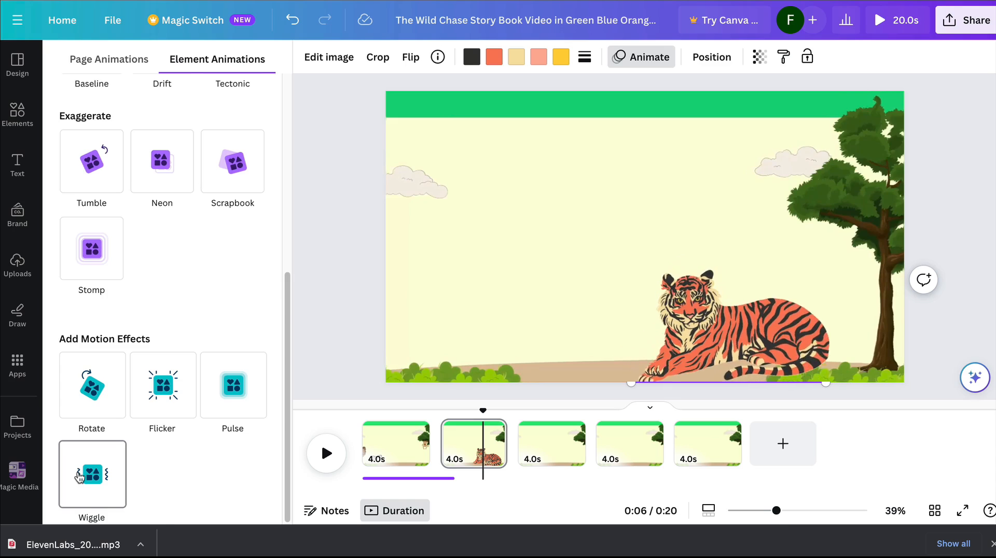
{"action": "left_click", "coordinate": [92, 475]}
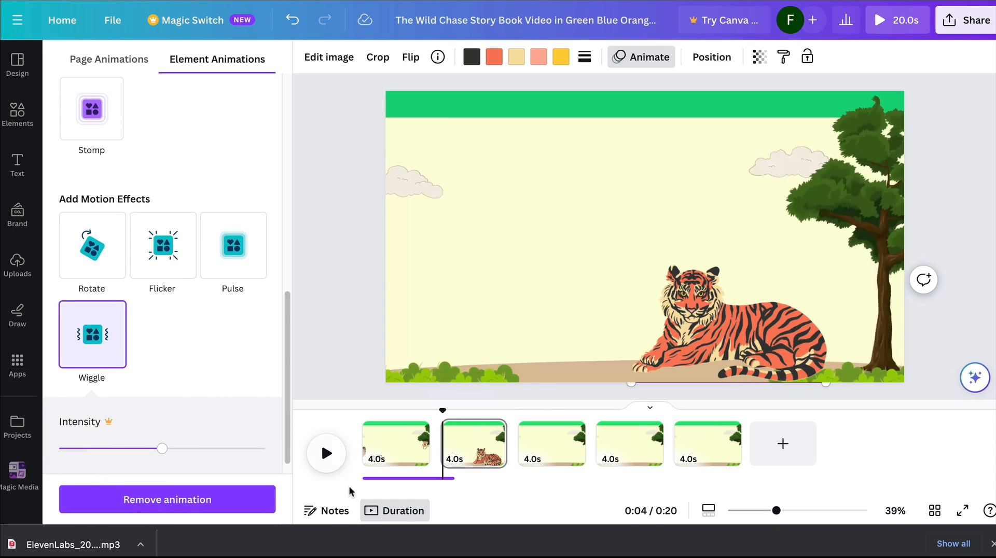
{"action": "left_click", "coordinate": [326, 454]}
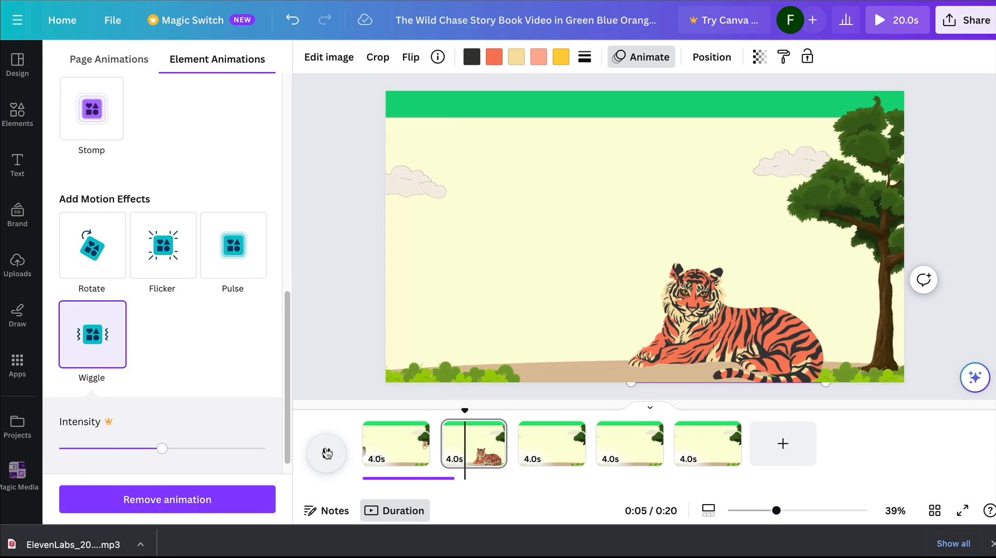
{"action": "left_click", "coordinate": [326, 452]}
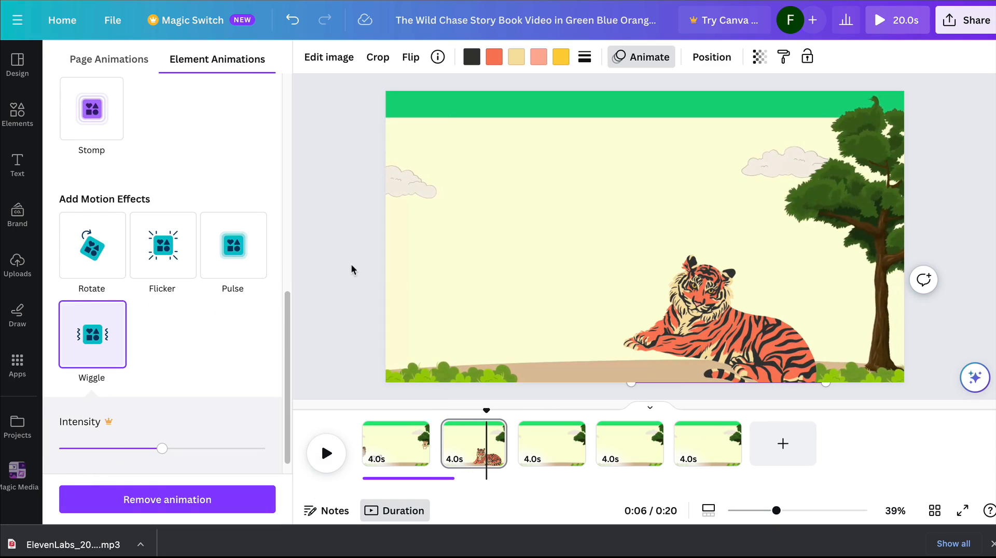
{"action": "left_click", "coordinate": [17, 111]}
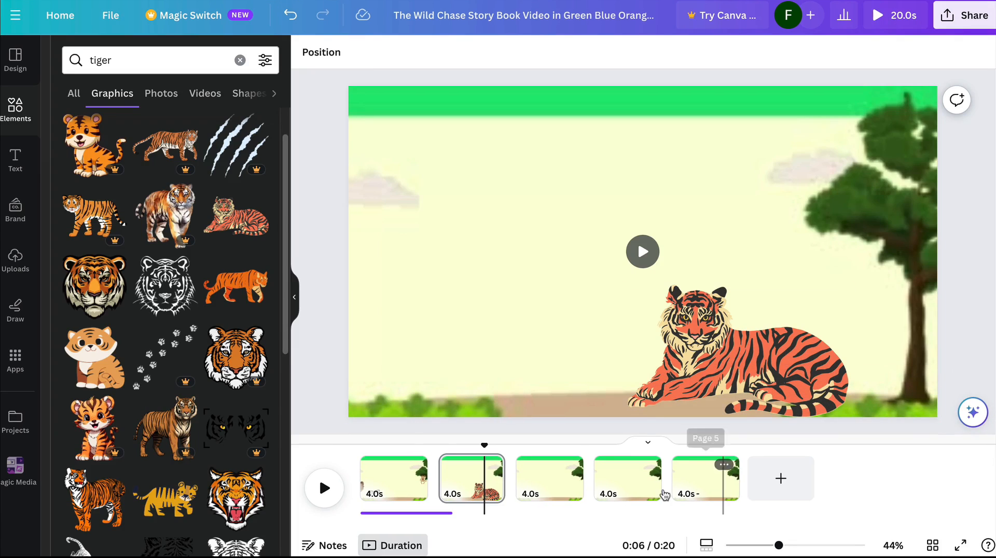
{"action": "mouse_move", "coordinate": [640, 482]}
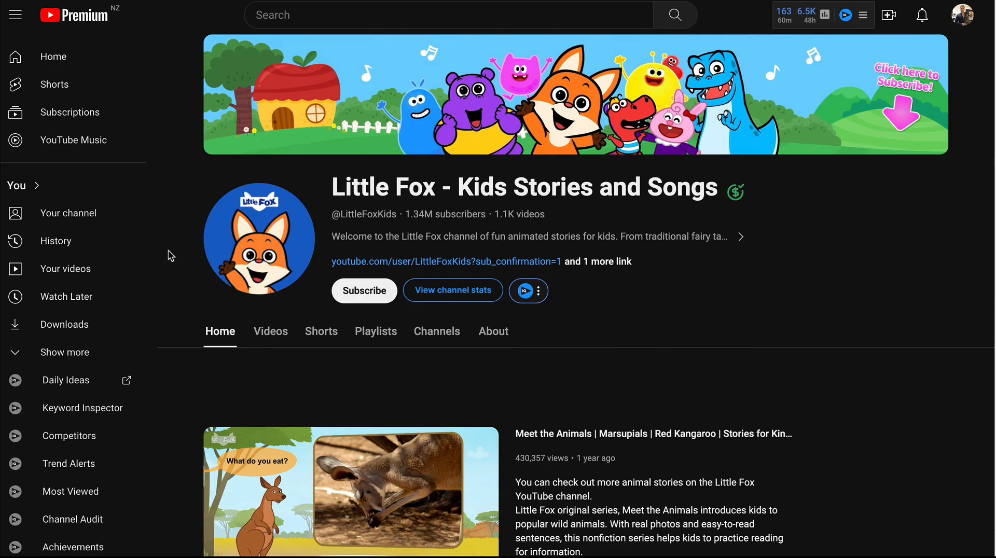
Open Little Fox's 'Kids' 10 Favorite Animals' video and expand its full description.
{"action": "scroll", "scroll_direction": "down", "scroll_amount": 3}
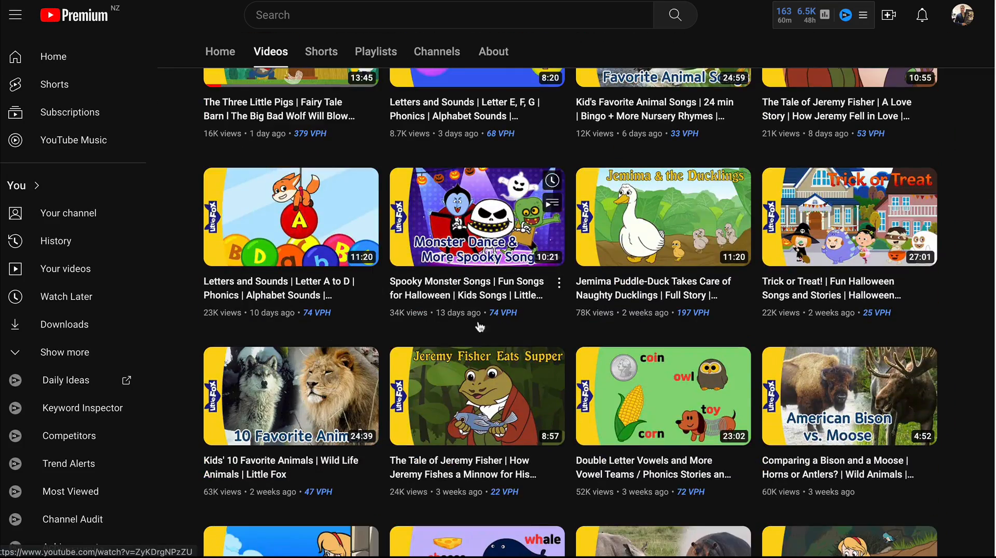
{"action": "scroll", "scroll_direction": "down", "scroll_amount": 3}
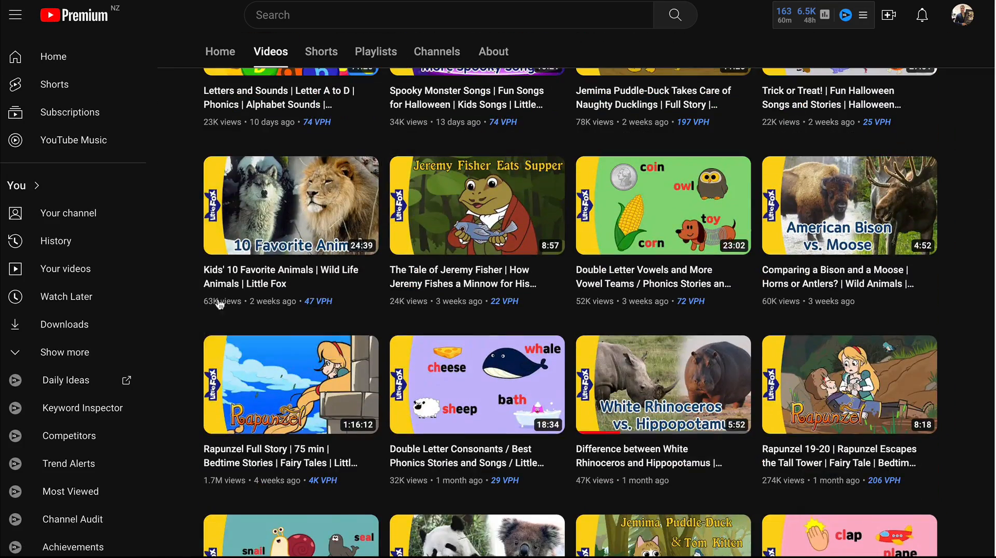
{"action": "left_click", "coordinate": [291, 205]}
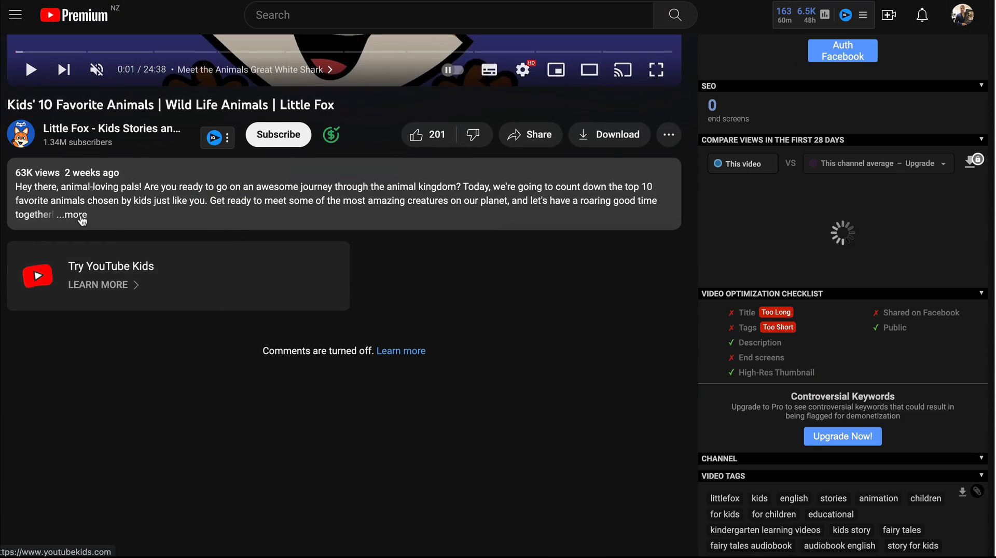
{"action": "left_click", "coordinate": [75, 215]}
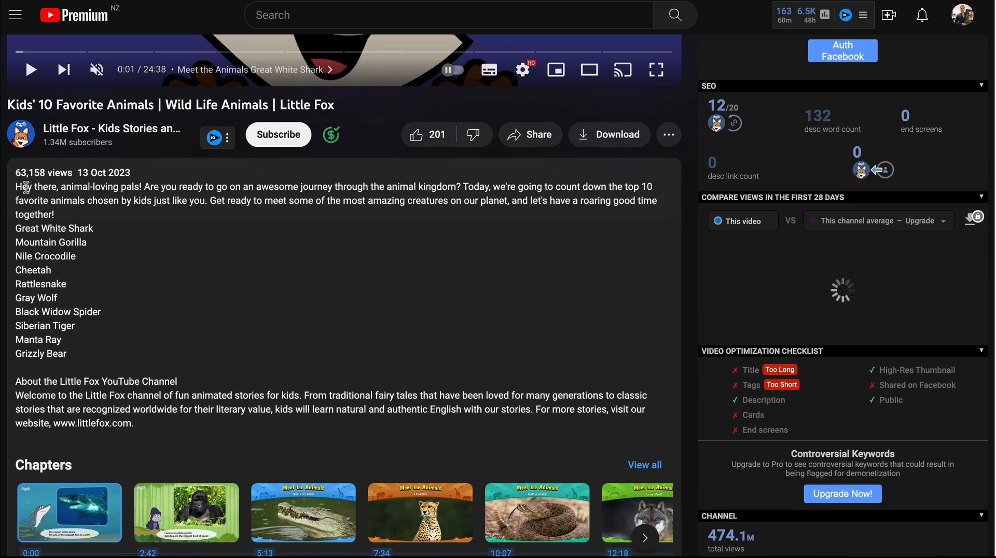
{"action": "scroll", "scroll_direction": "down", "scroll_amount": 3}
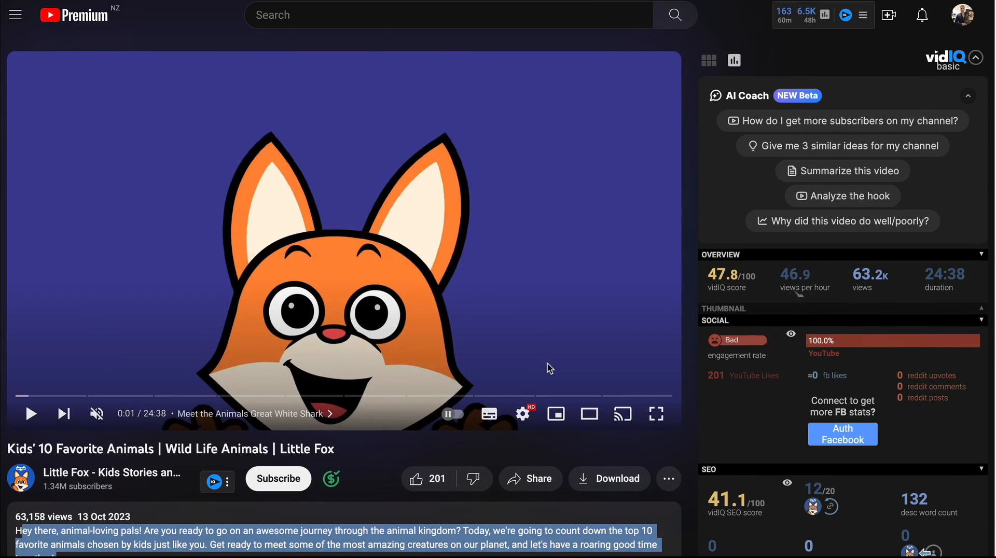
{"action": "mouse_move", "coordinate": [343, 45]}
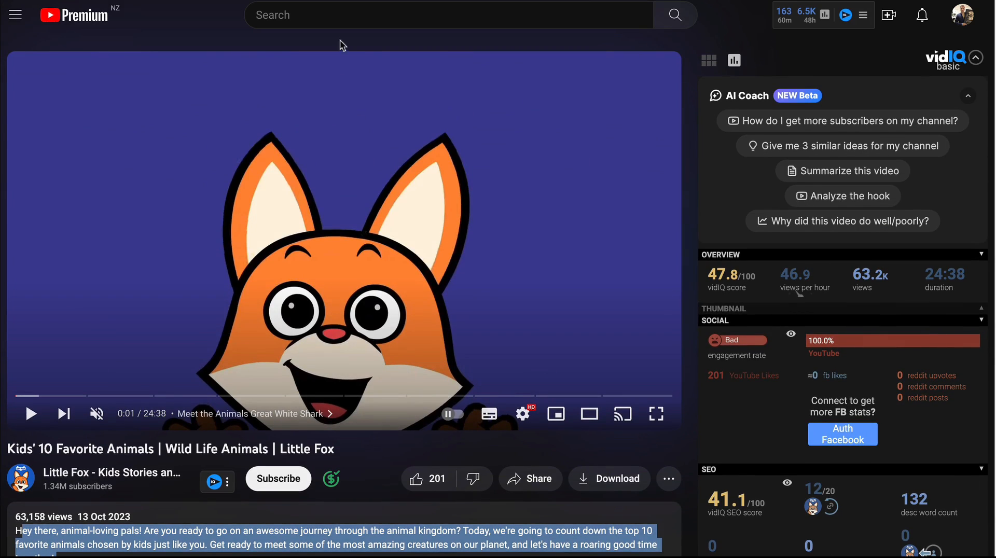